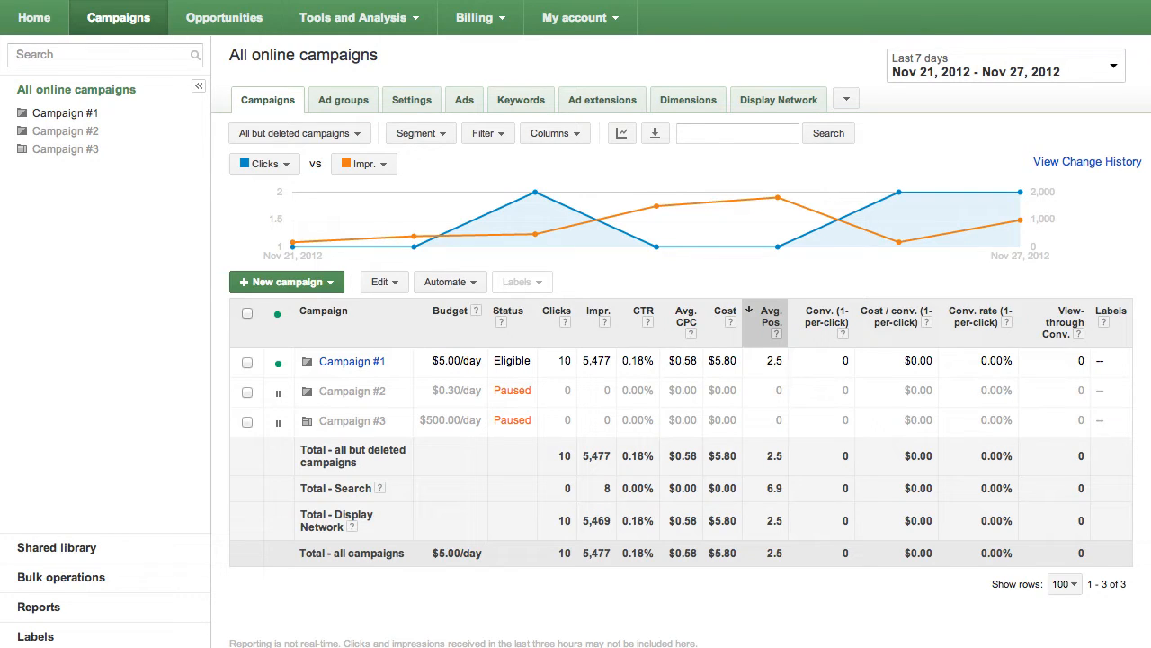
pyautogui.moveTo(148, 417)
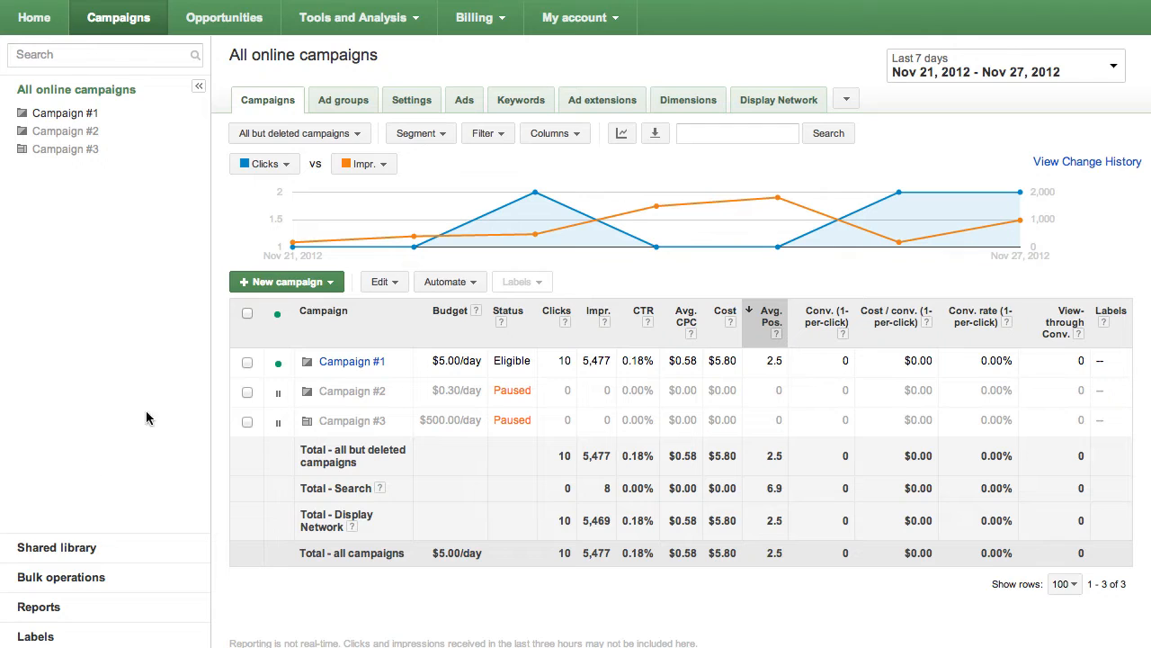
# Step: Start a new Online video campaign from the New campaign dropdown
pyautogui.click(286, 282)
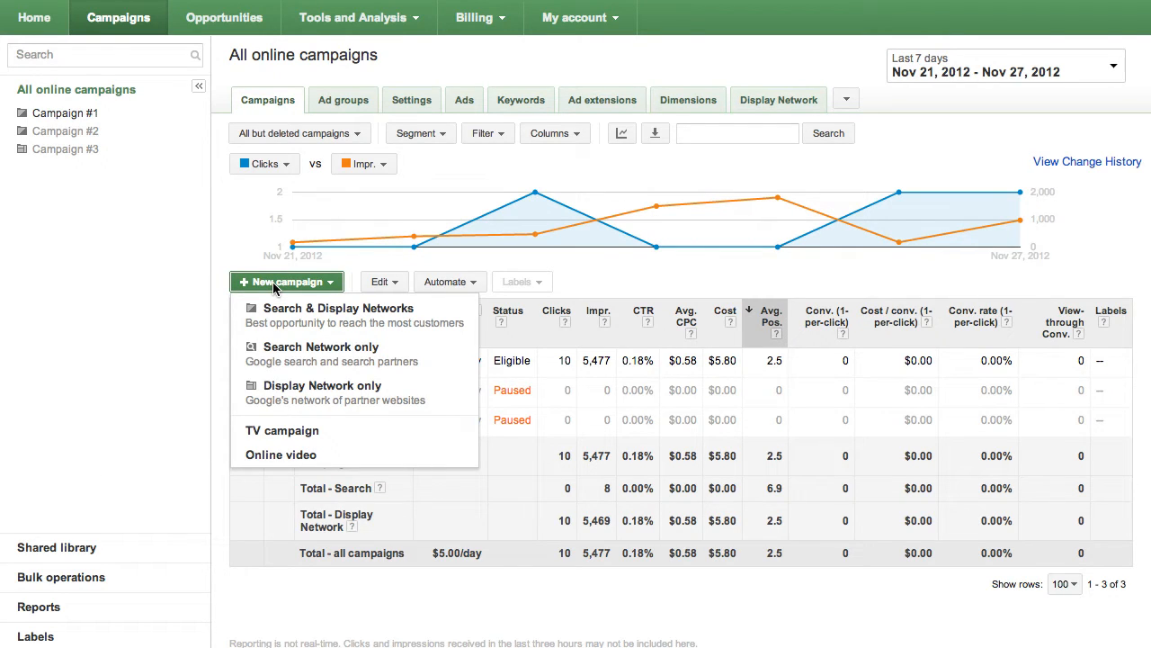
pyautogui.click(281, 454)
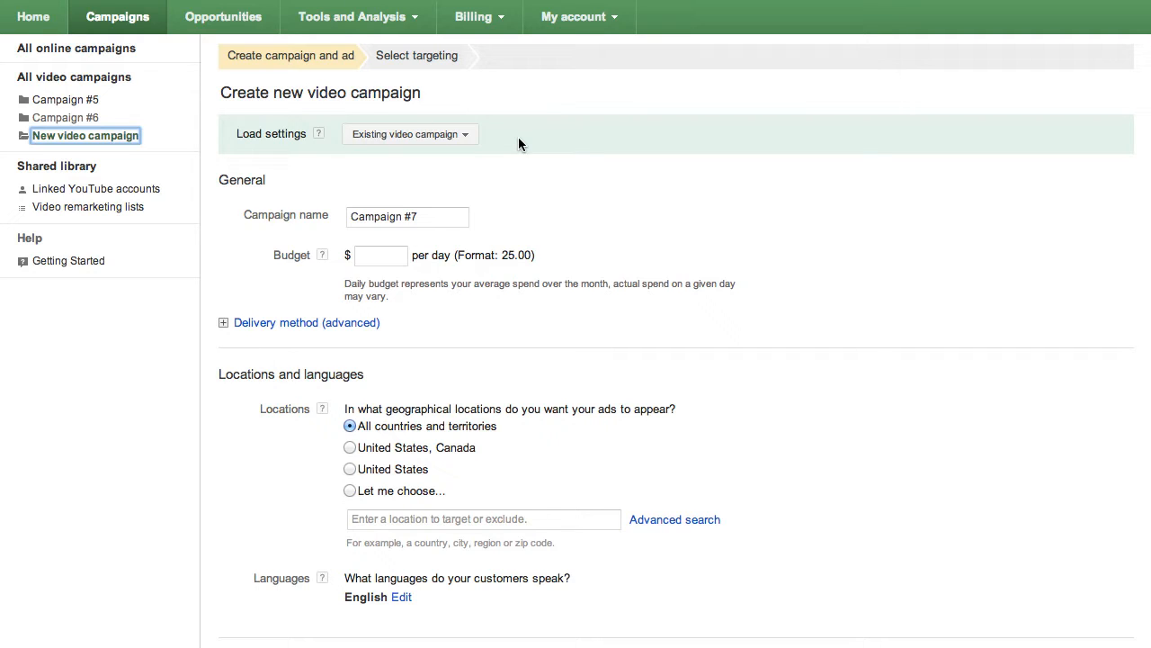
pyautogui.moveTo(506, 143)
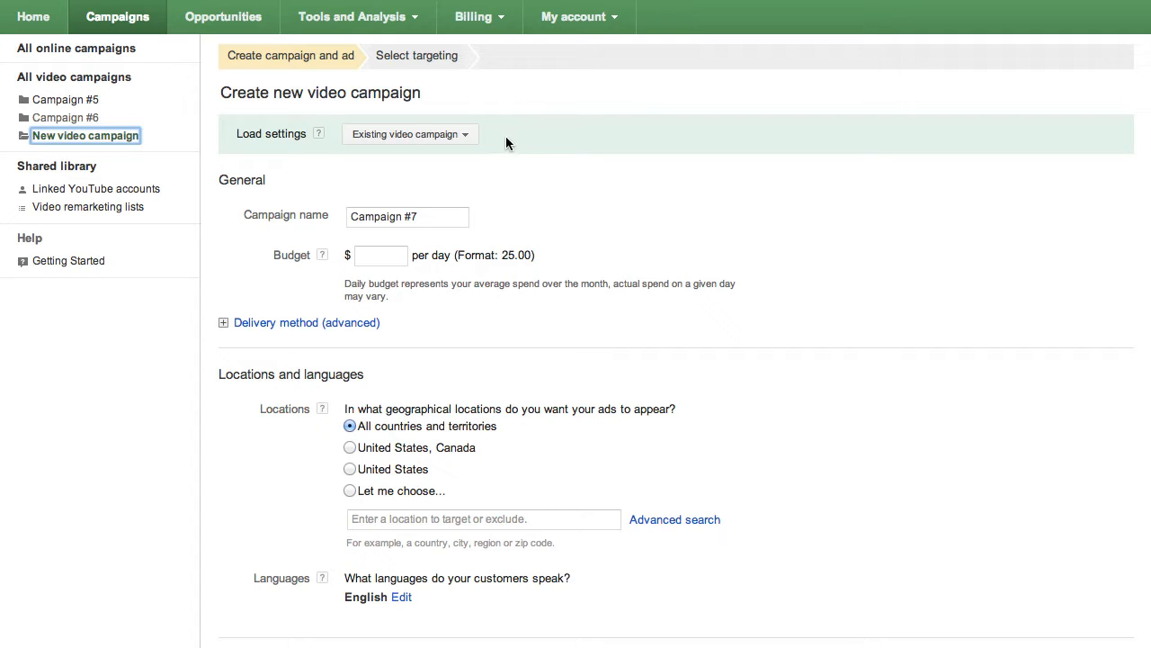
pyautogui.click(410, 134)
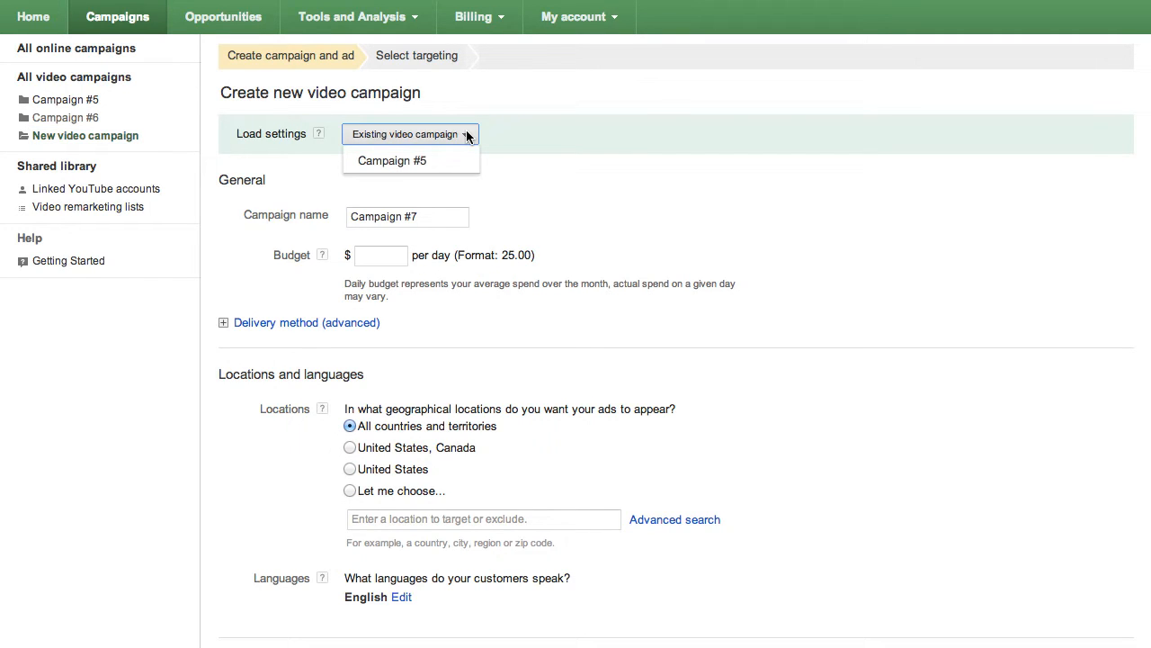
pyautogui.click(409, 135)
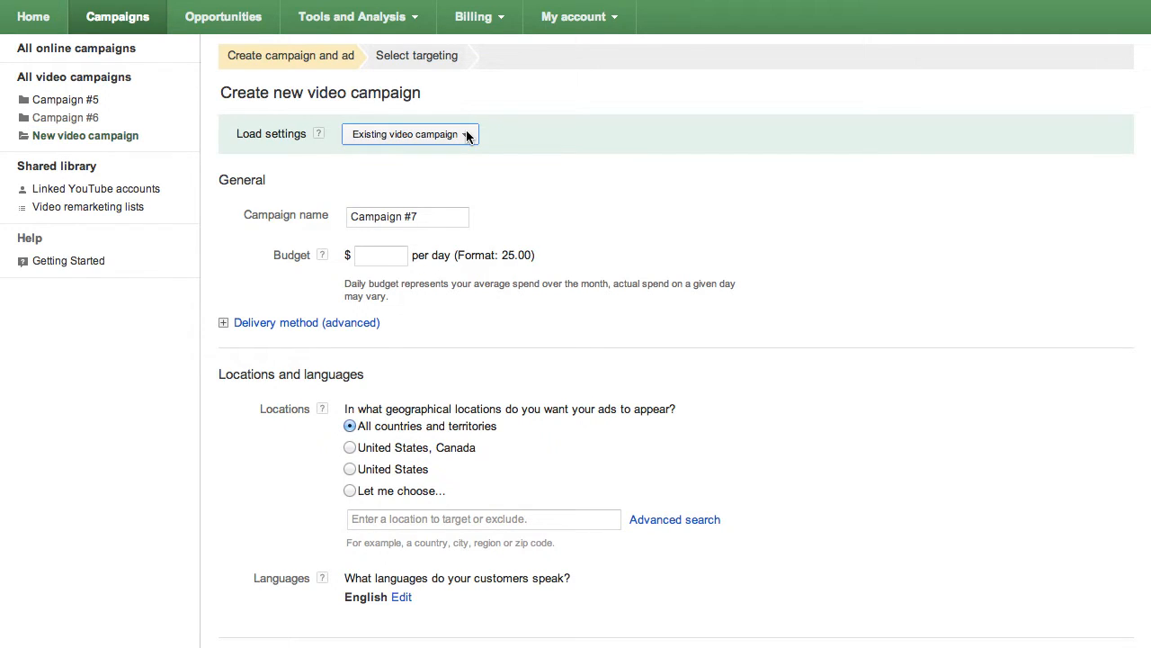
pyautogui.moveTo(493, 134)
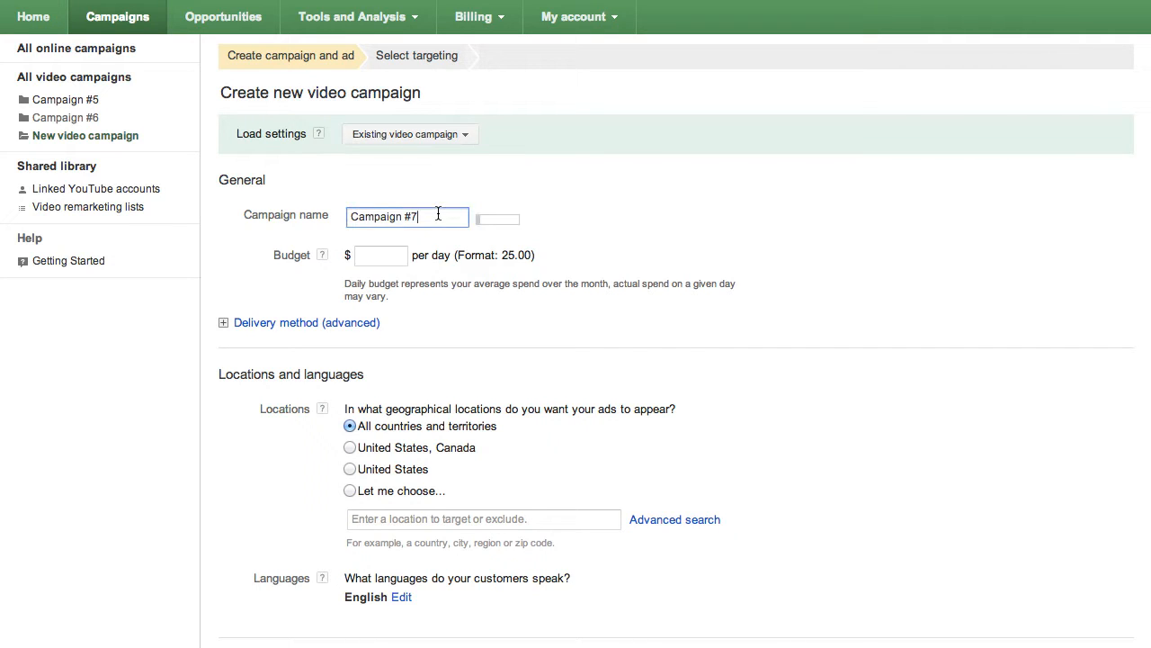
# Step: Rename Campaign #7 to 'AdWords for Video 1' and enter a $5 daily budget
pyautogui.write('AdWords for Video 1')
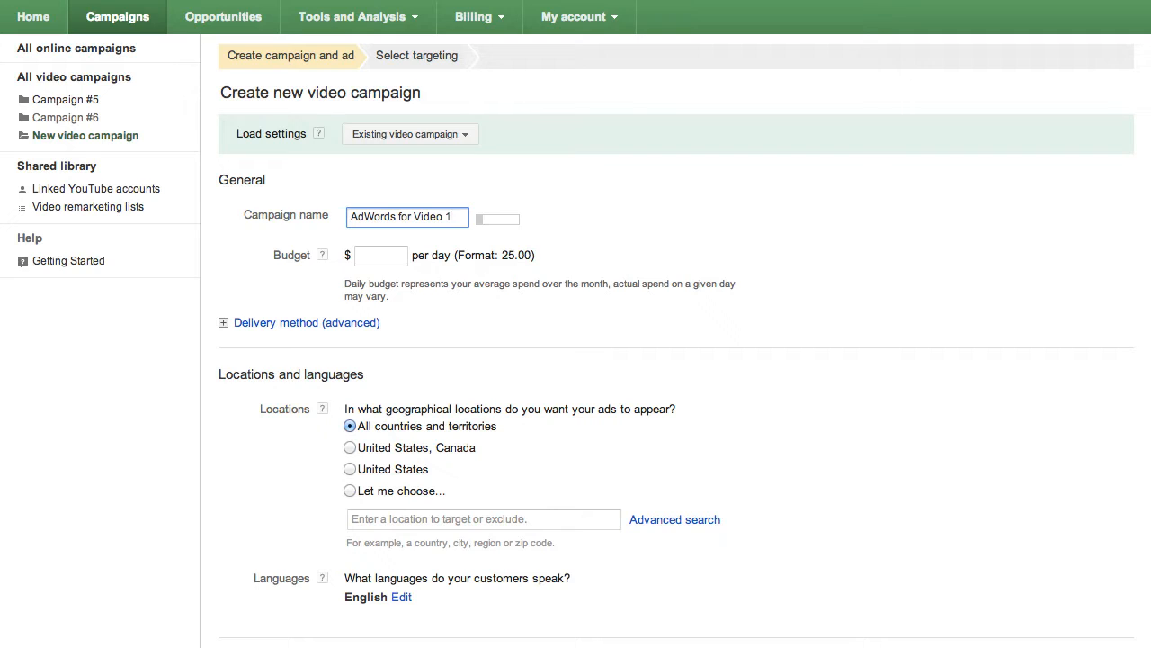
pyautogui.click(381, 254)
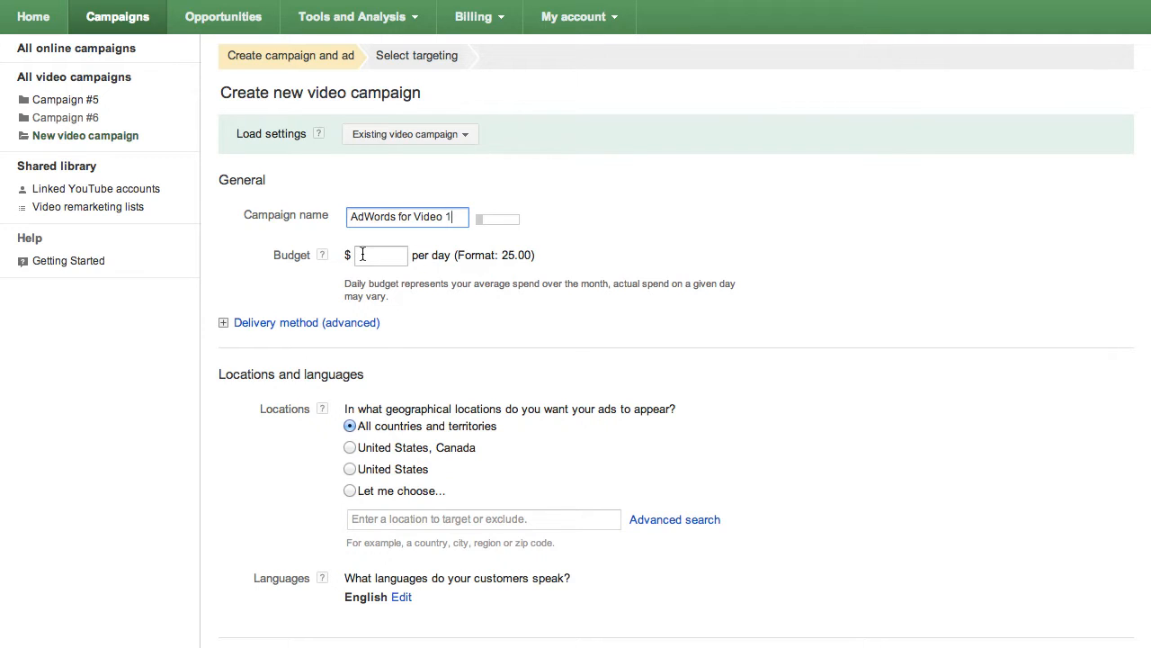
pyautogui.click(381, 255)
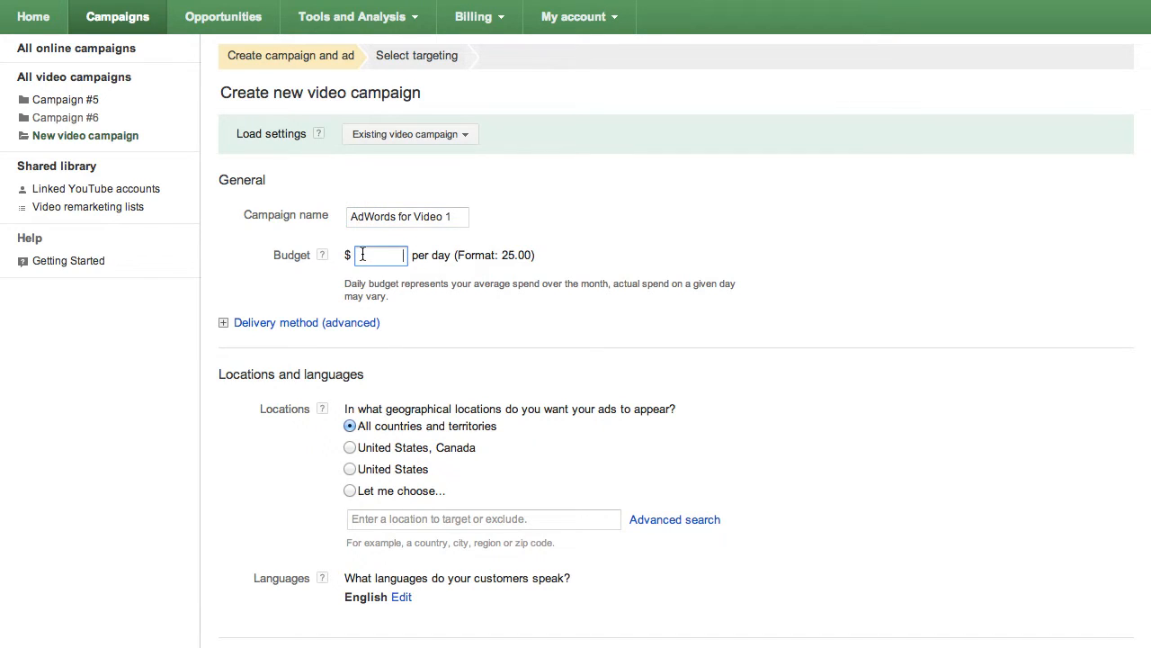
pyautogui.write('5')
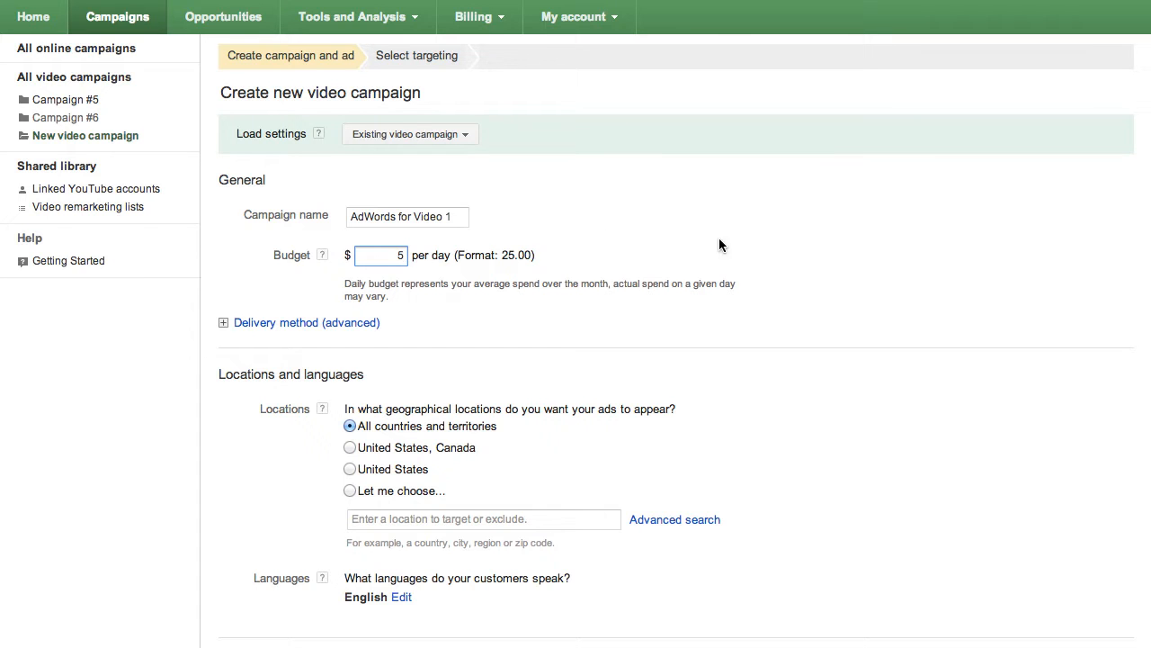
# Step: Set the campaign's location targeting to United States only
pyautogui.scroll(-3)
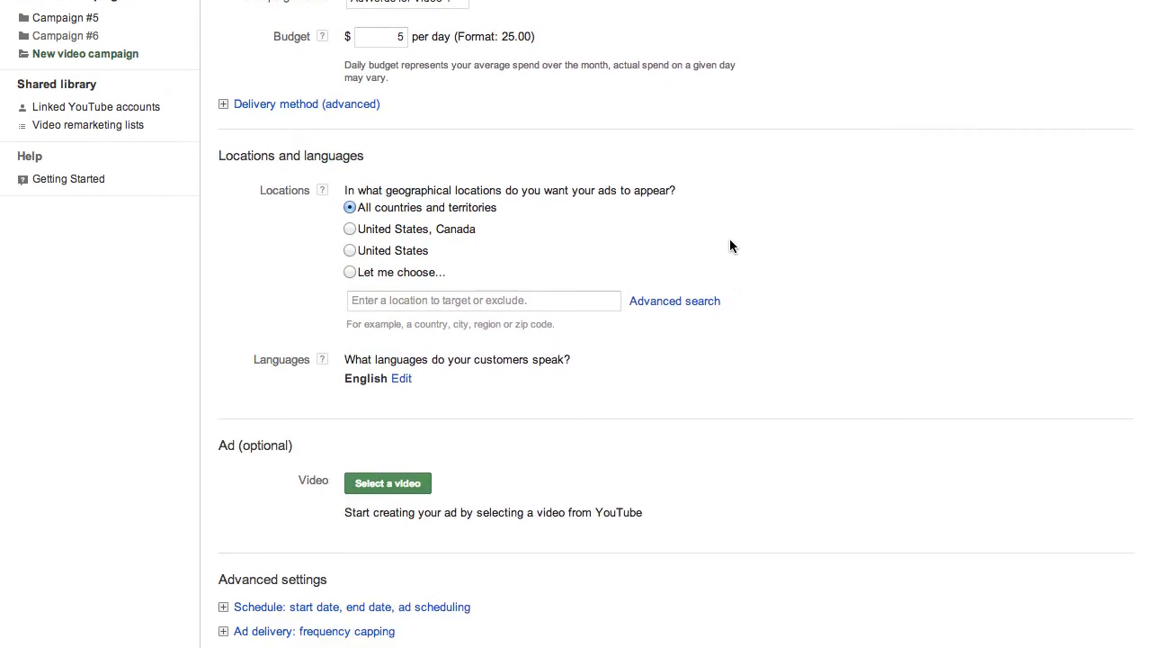
pyautogui.scroll(-3)
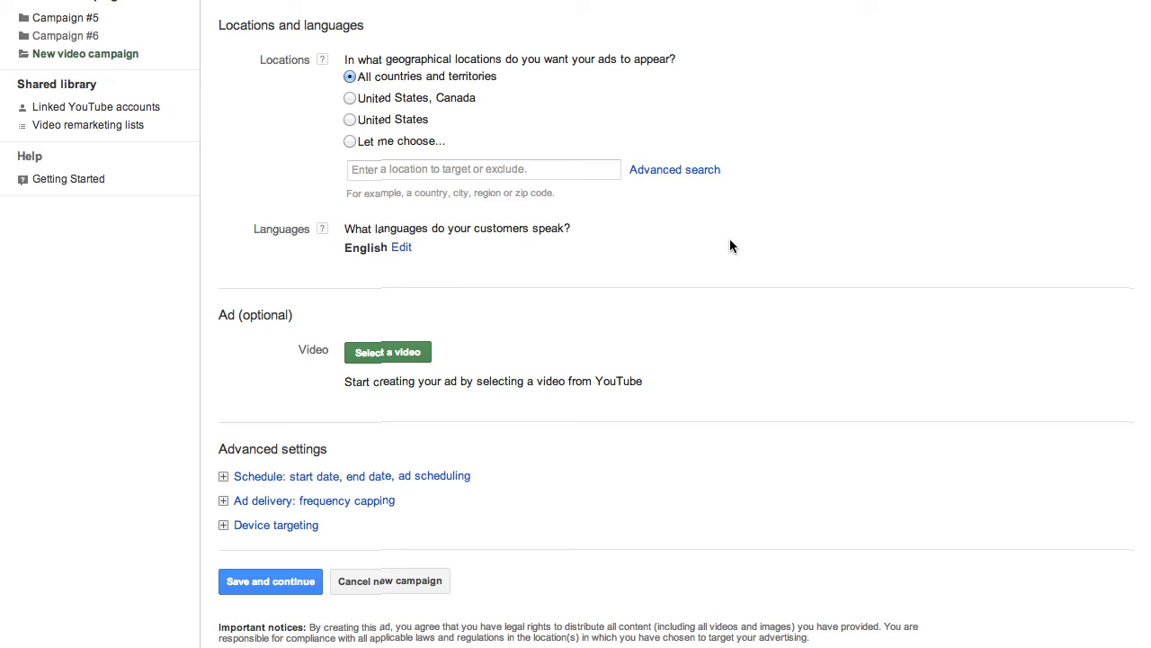
pyautogui.moveTo(402, 156)
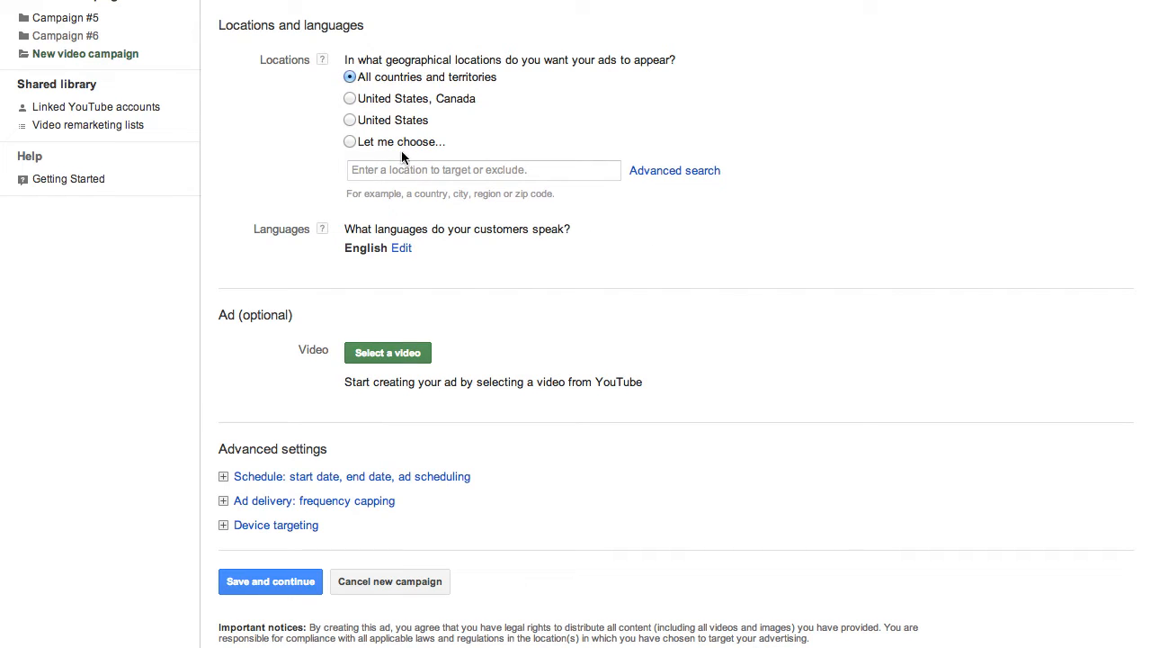
pyautogui.click(349, 119)
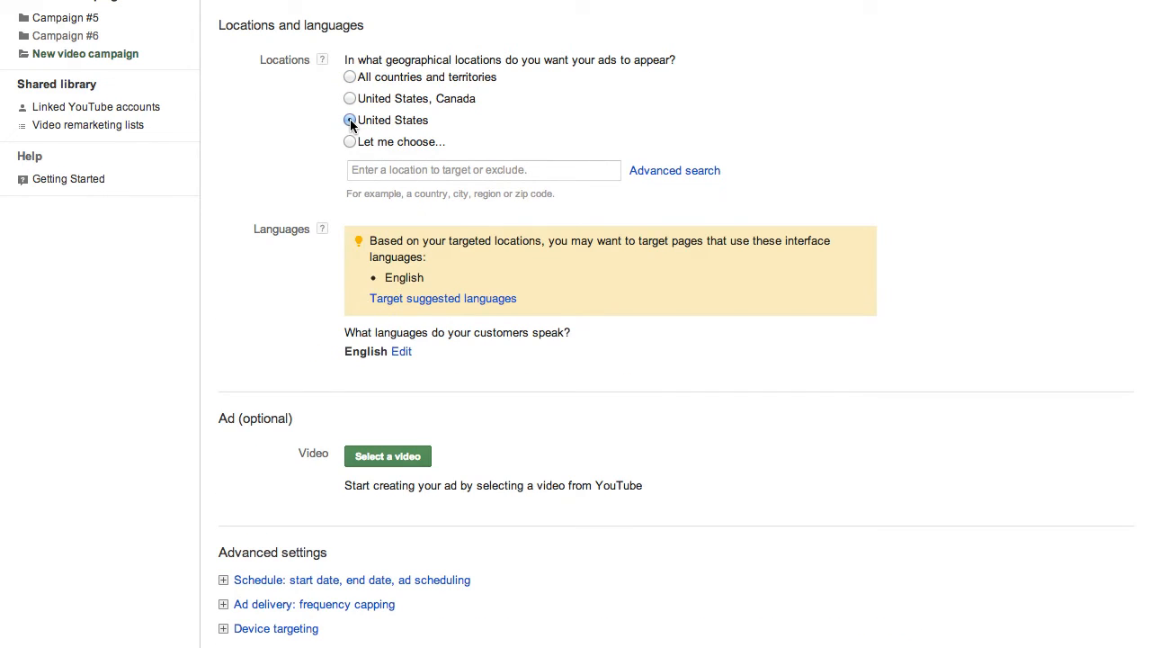
pyautogui.click(349, 119)
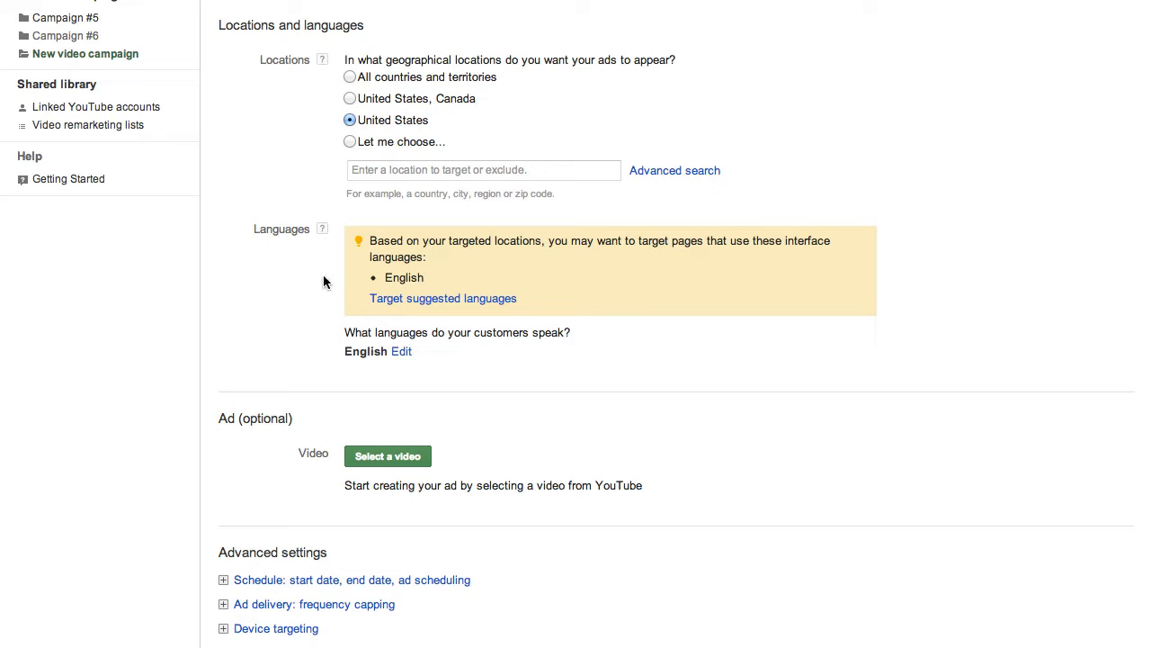
pyautogui.moveTo(255, 351)
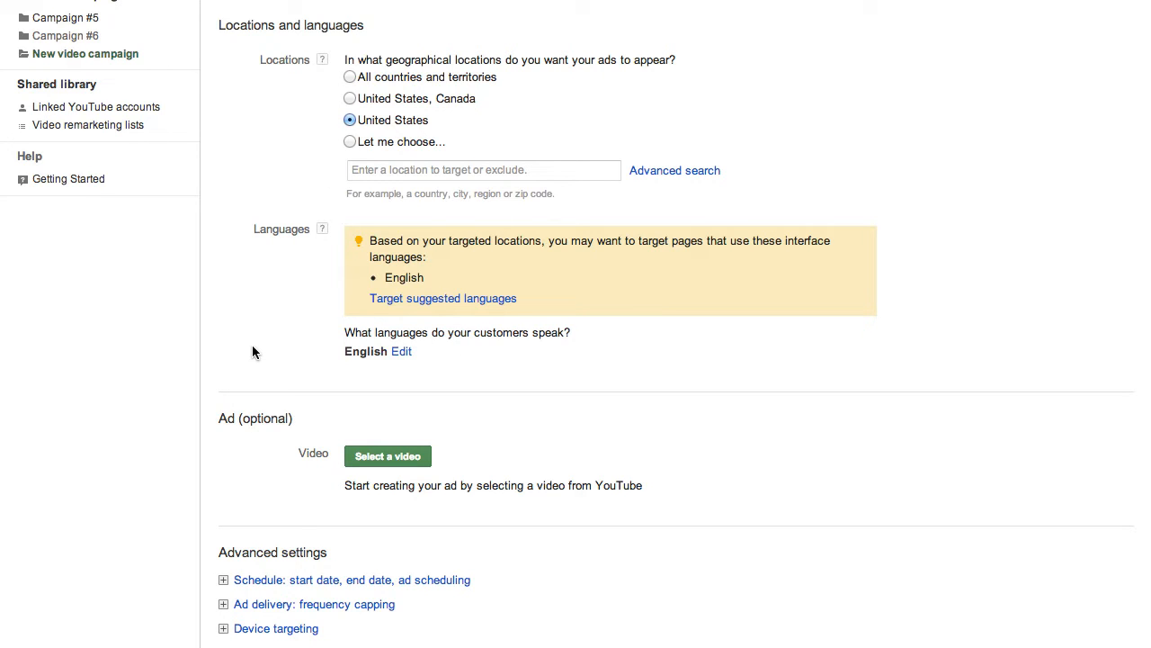
pyautogui.scroll(-3)
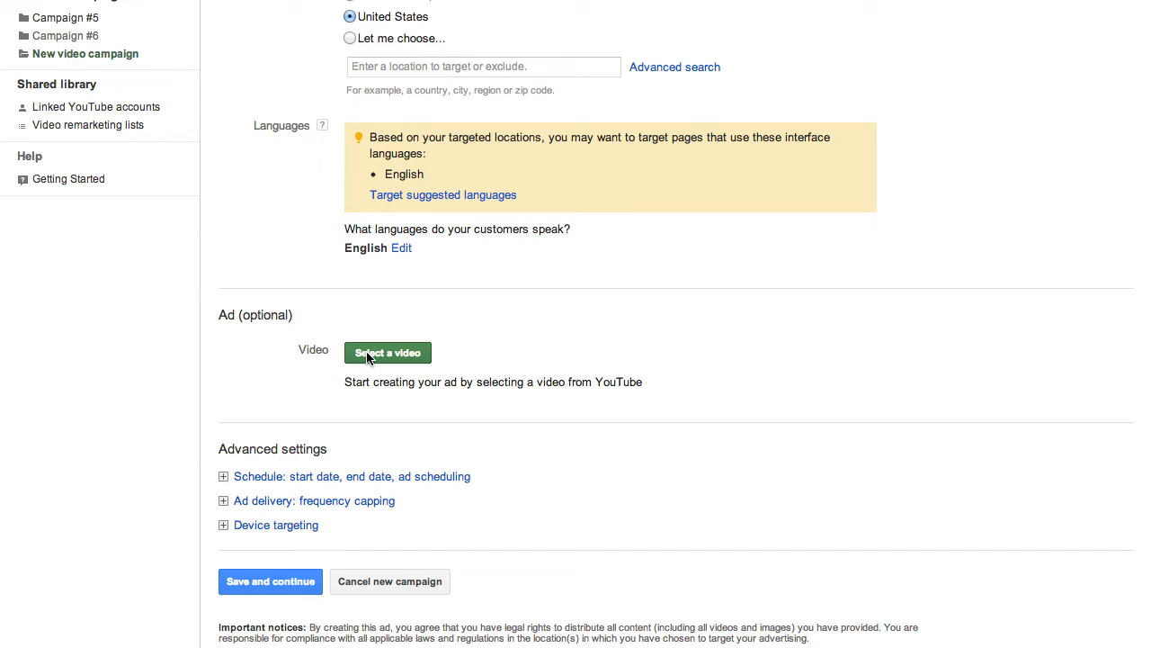
# Step: Choose the channel's first video (2:33) as the ad video, after glancing at the Video URL tab
pyautogui.click(388, 351)
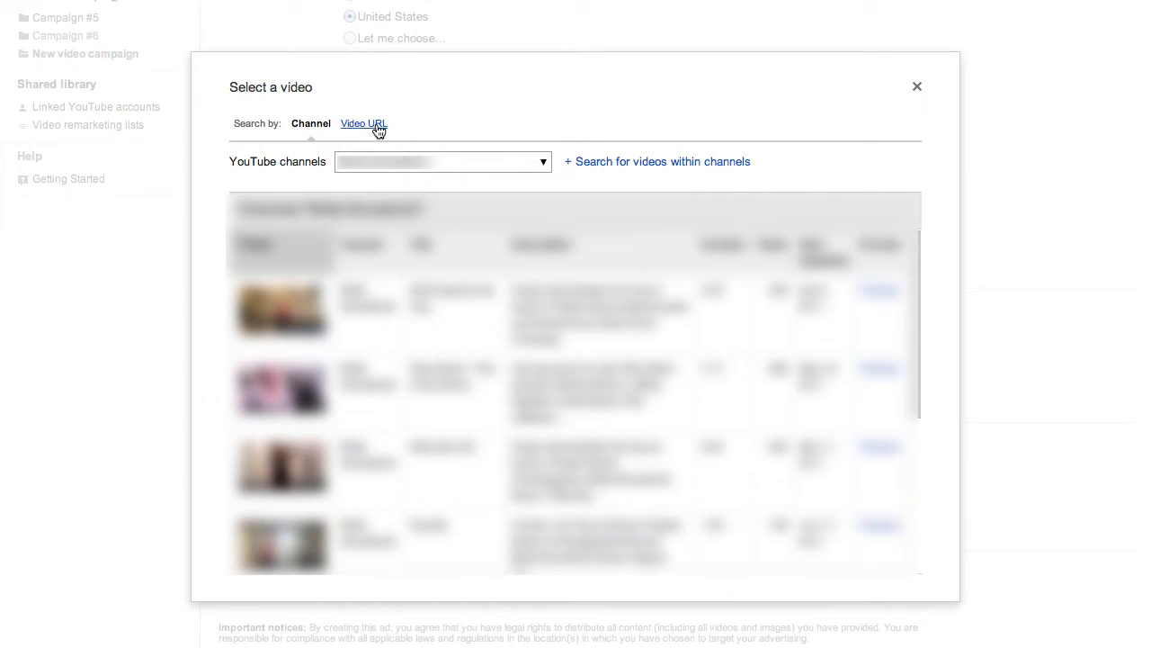
pyautogui.click(363, 124)
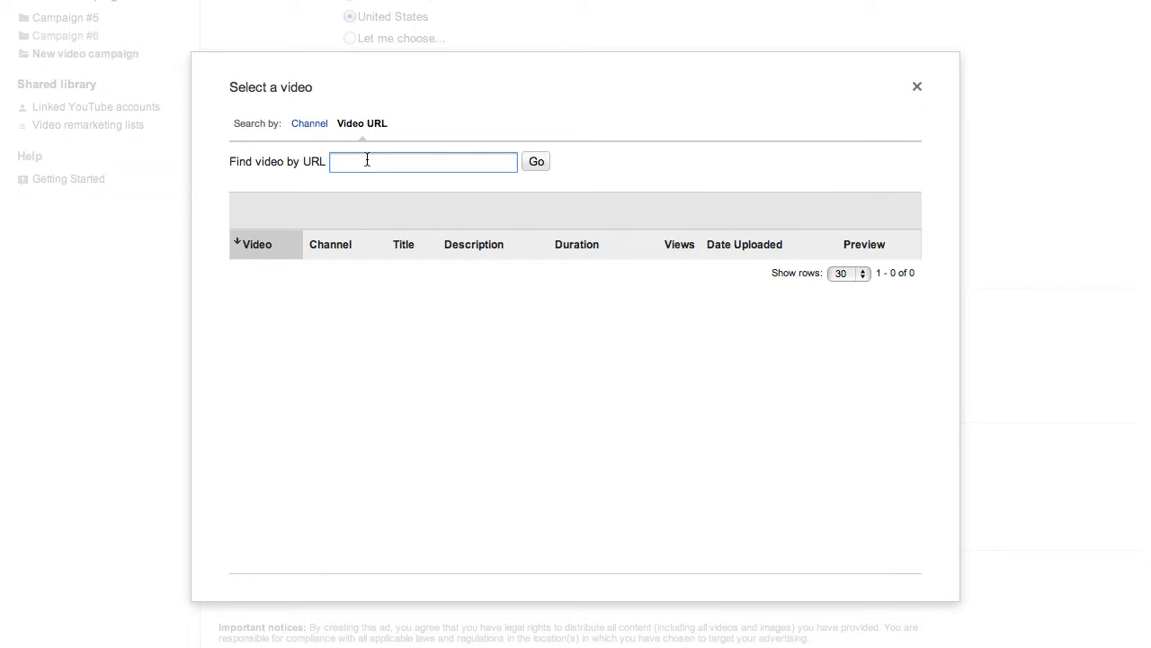
pyautogui.click(310, 124)
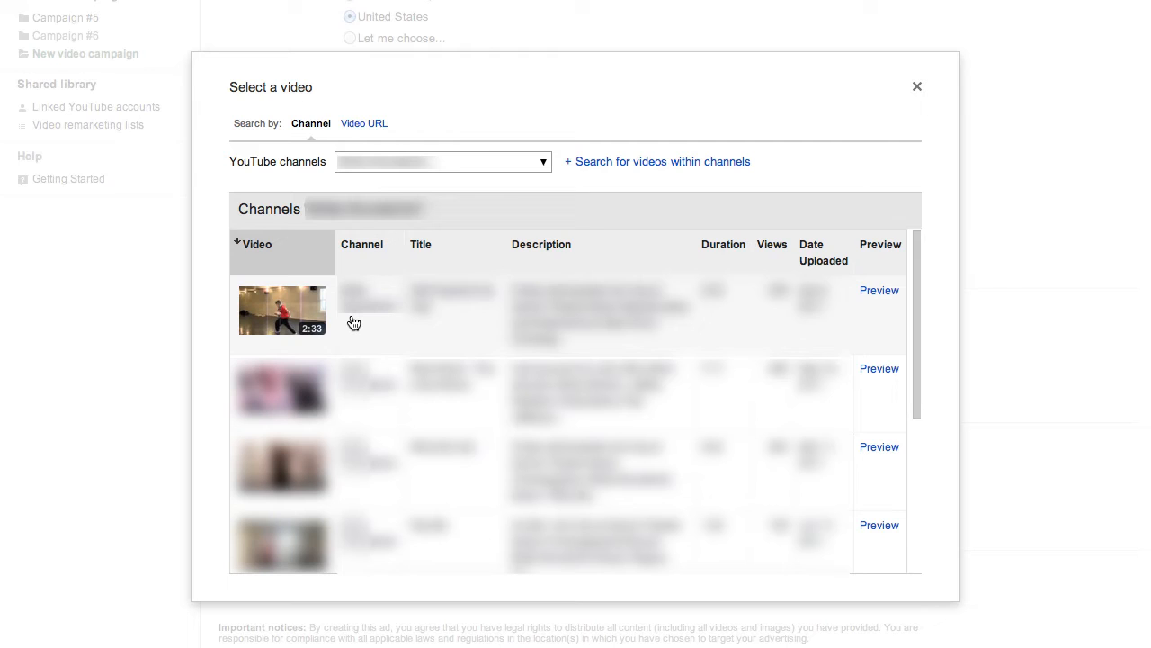
pyautogui.click(282, 310)
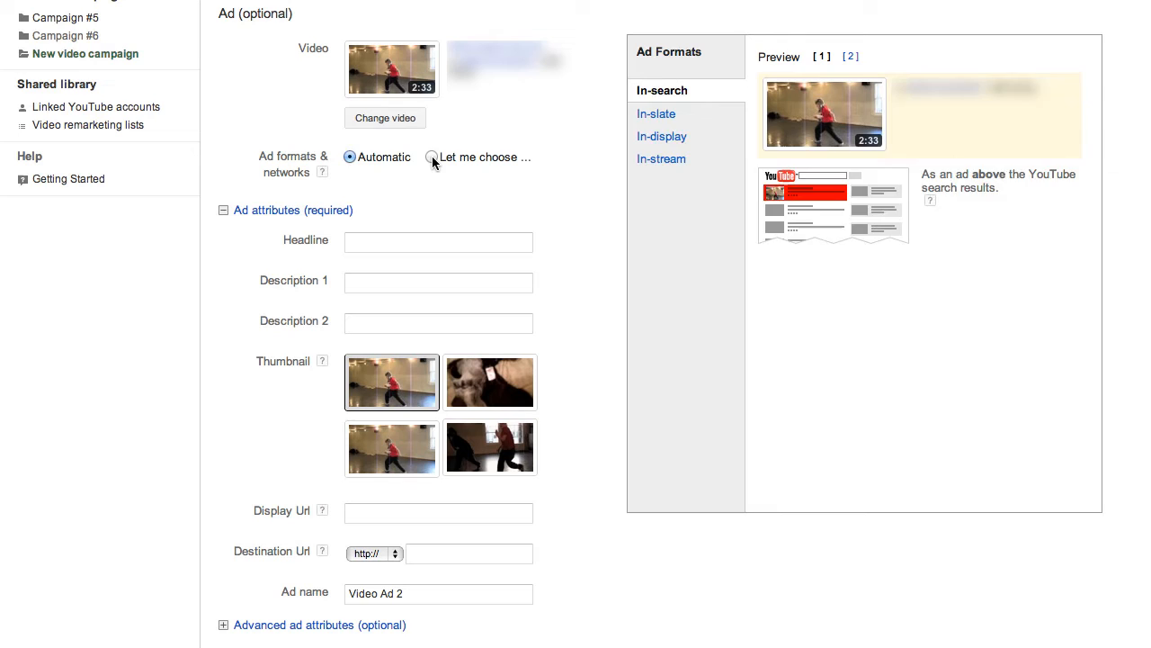
pyautogui.click(431, 157)
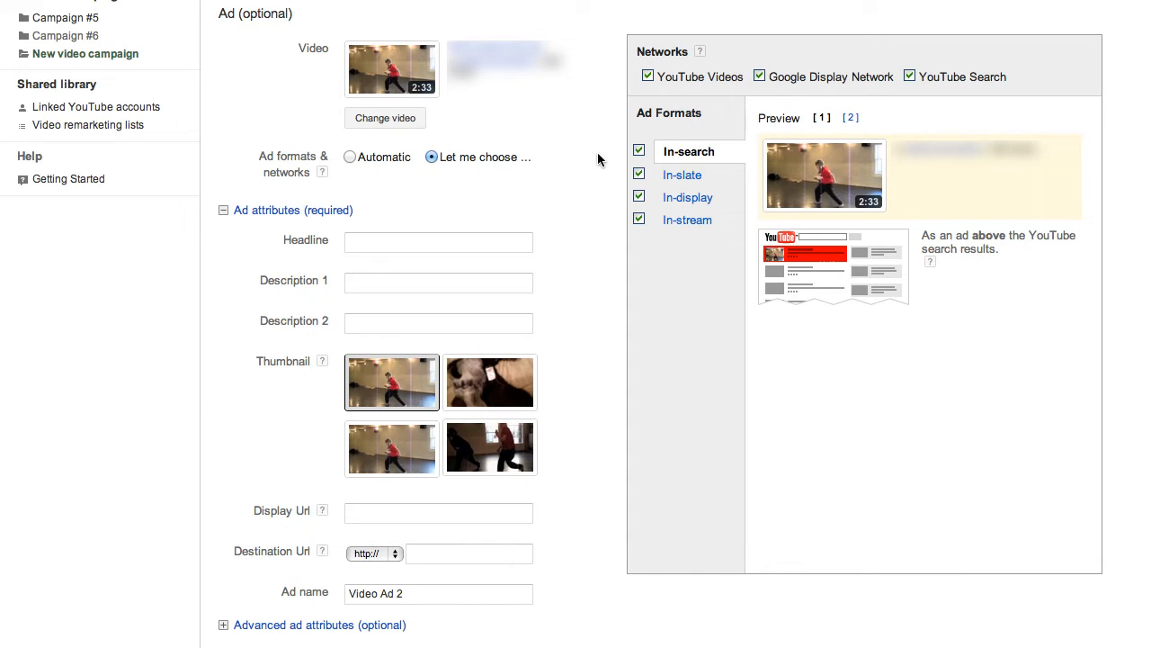
pyautogui.click(350, 157)
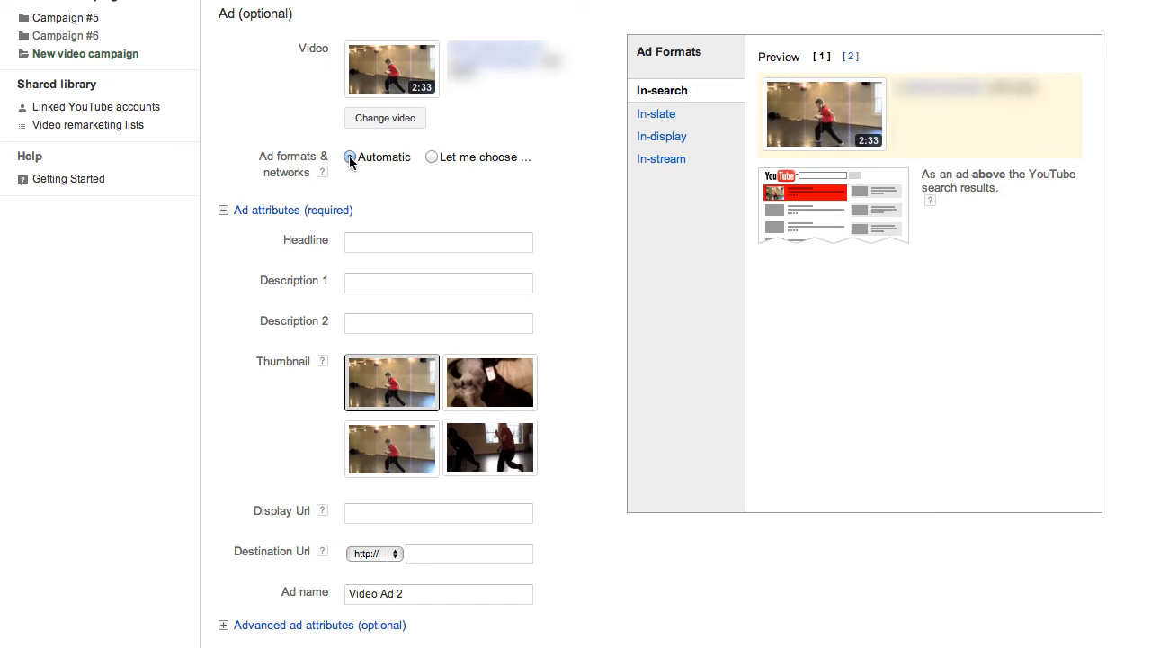
pyautogui.click(438, 242)
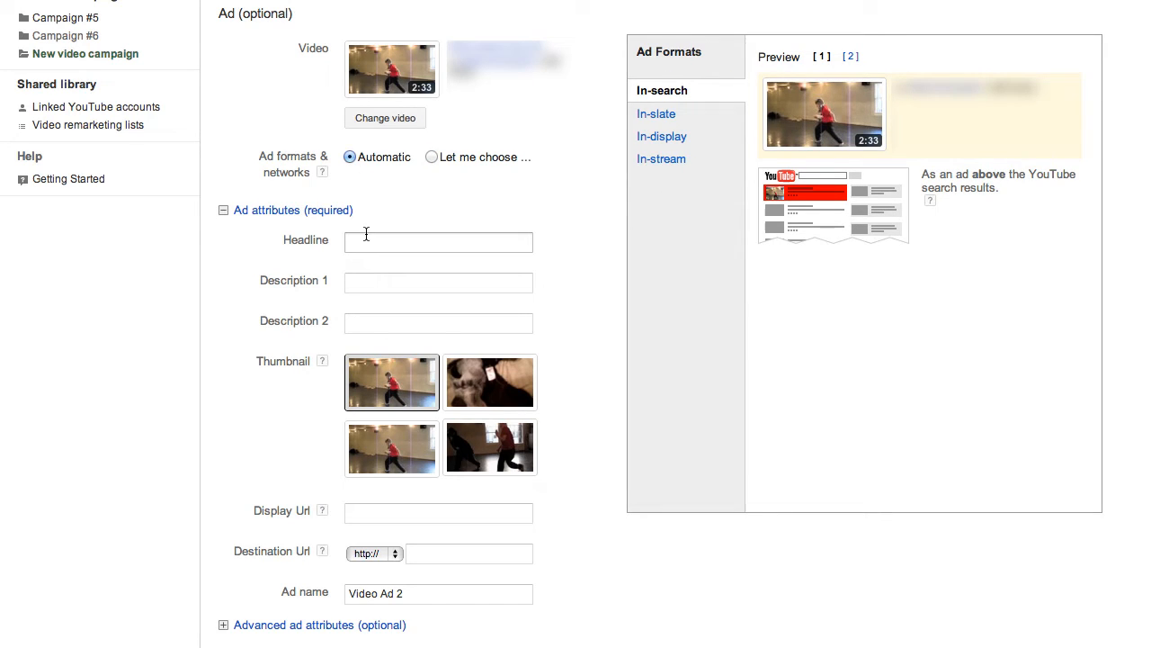
# Step: Enter headline 'Example headline' and Description 1 'Example description' for the ad
pyautogui.write('Example headline')
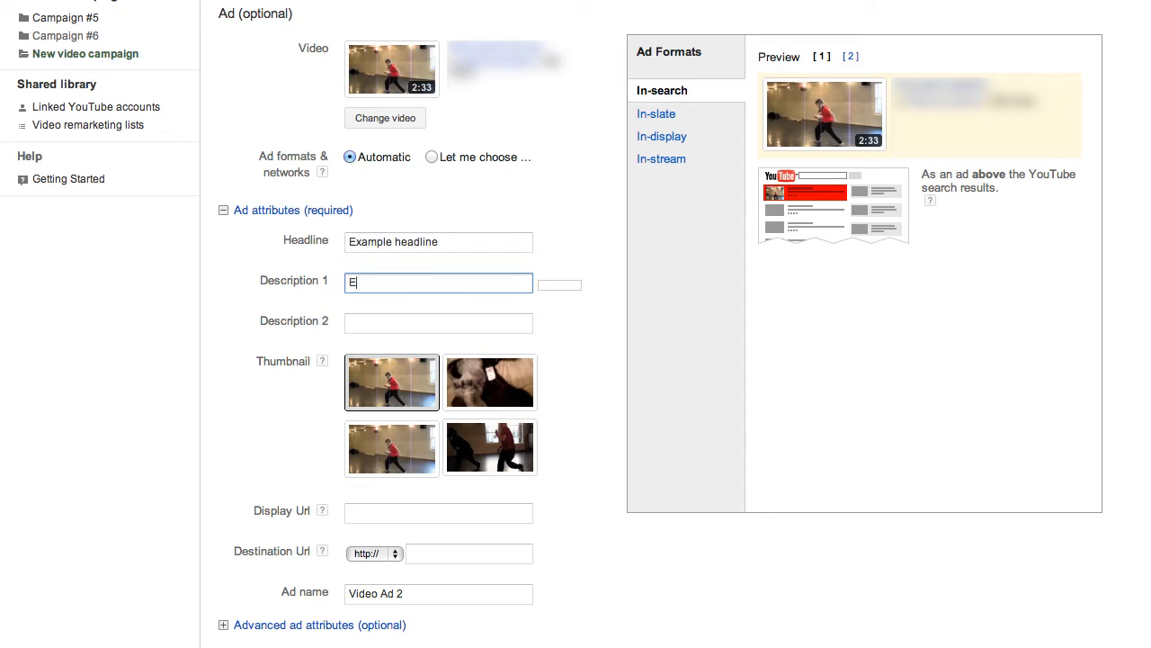
pyautogui.write('xample descrip')
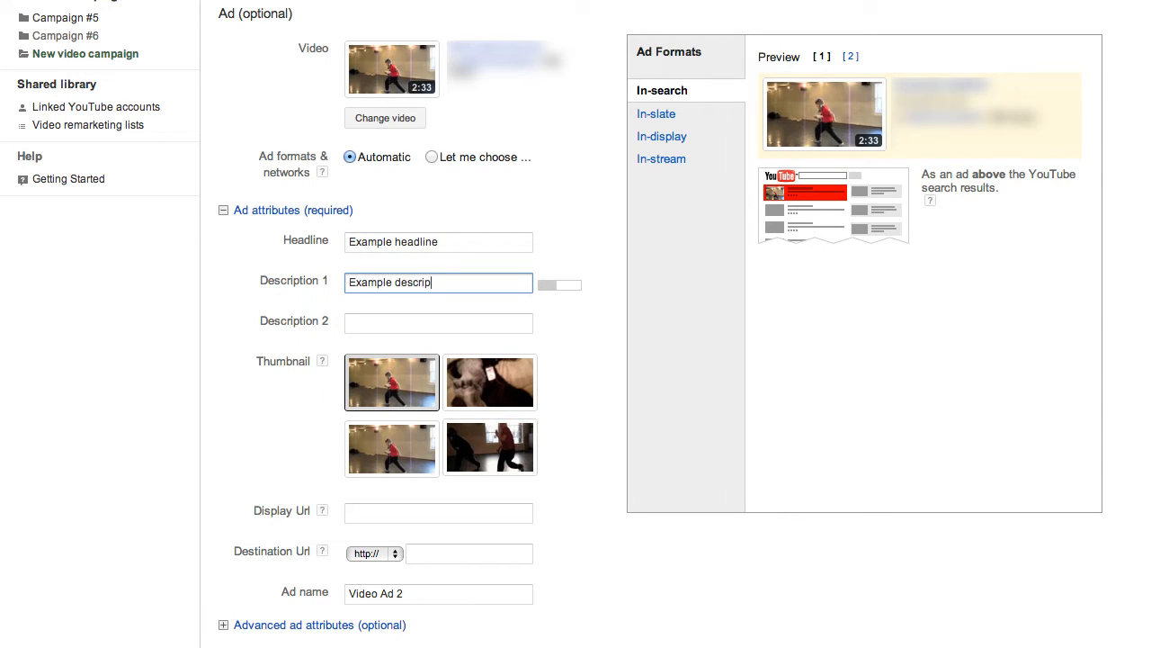
pyautogui.write('tion')
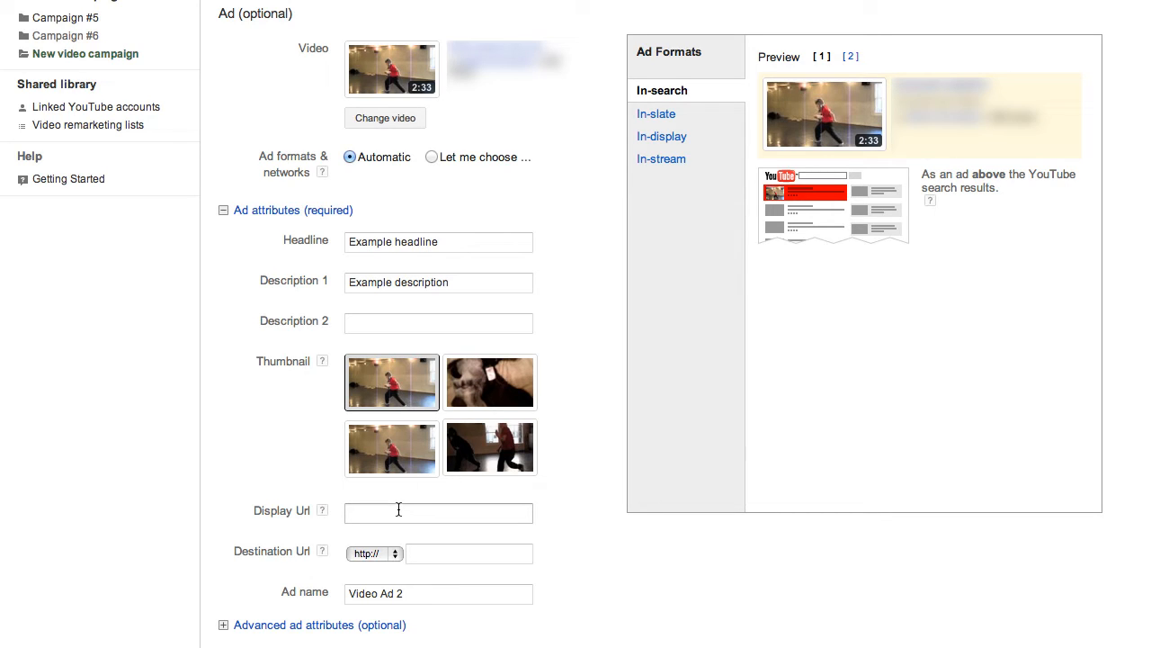
pyautogui.click(438, 513)
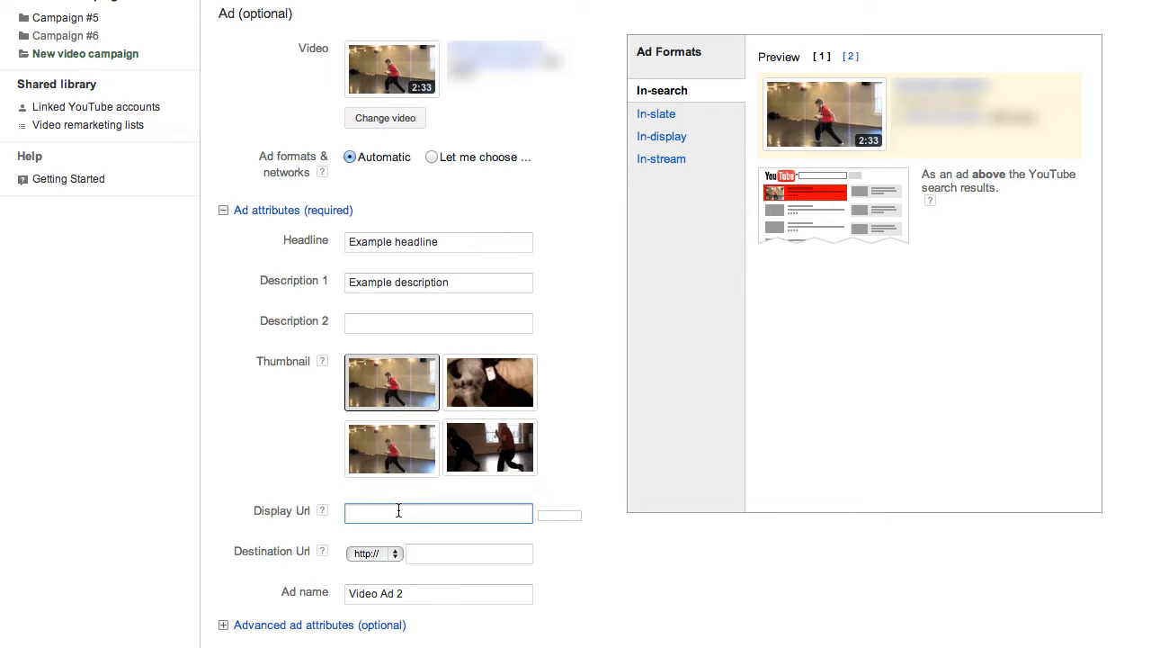
pyautogui.write('www.example.com/v')
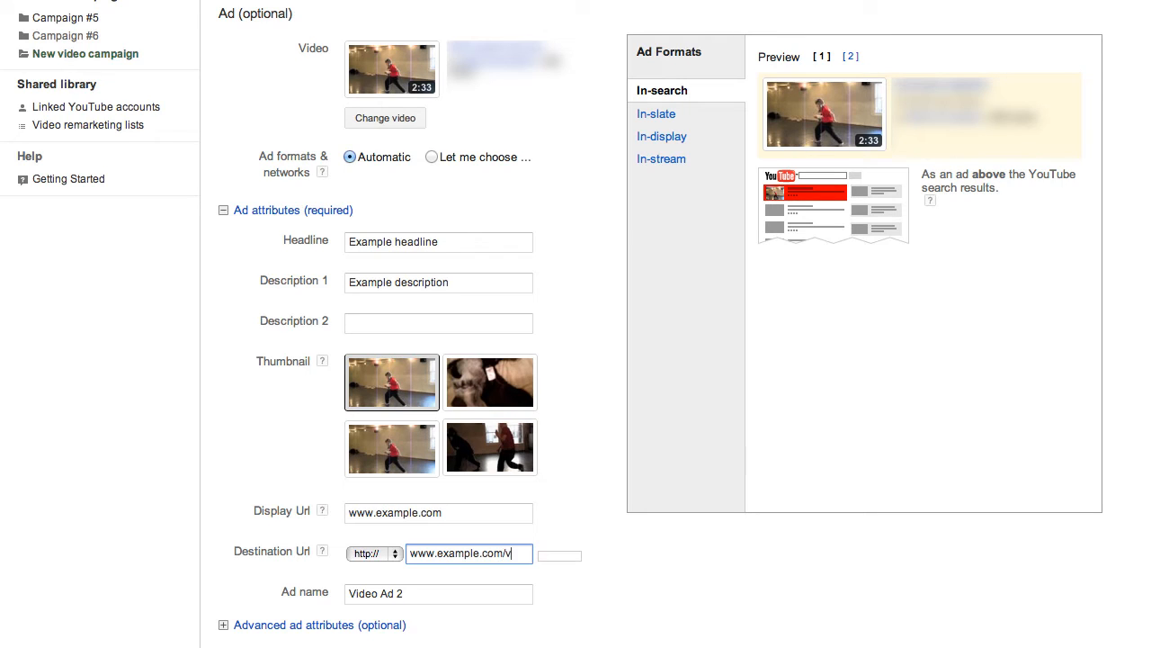
pyautogui.write('ideo')
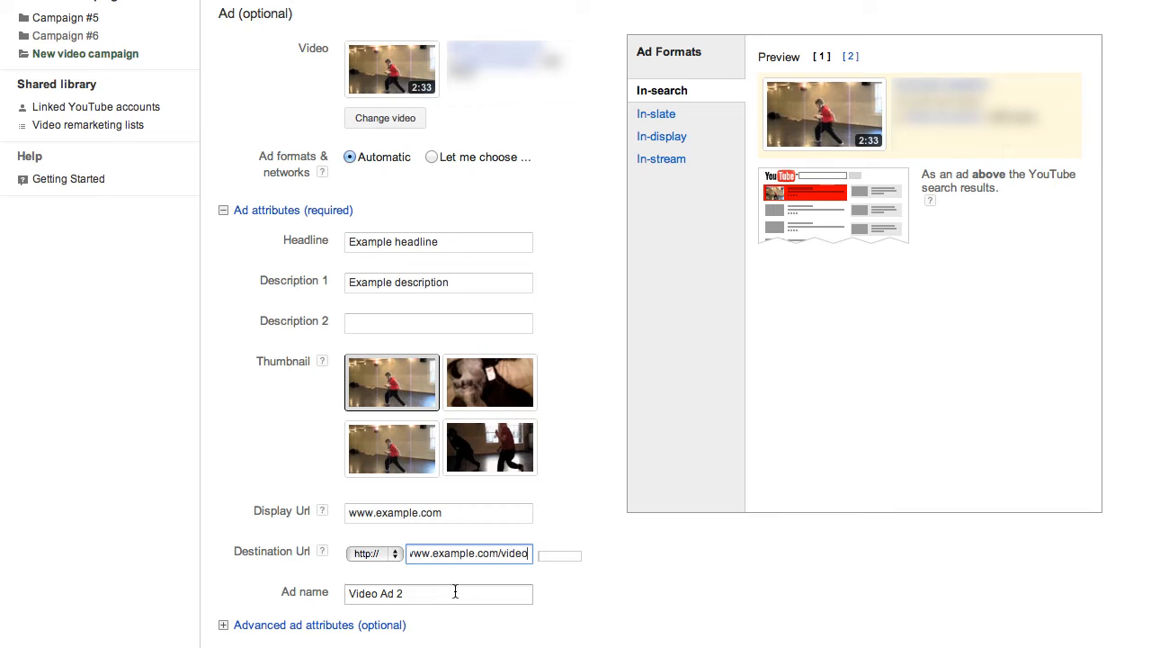
pyautogui.click(438, 592)
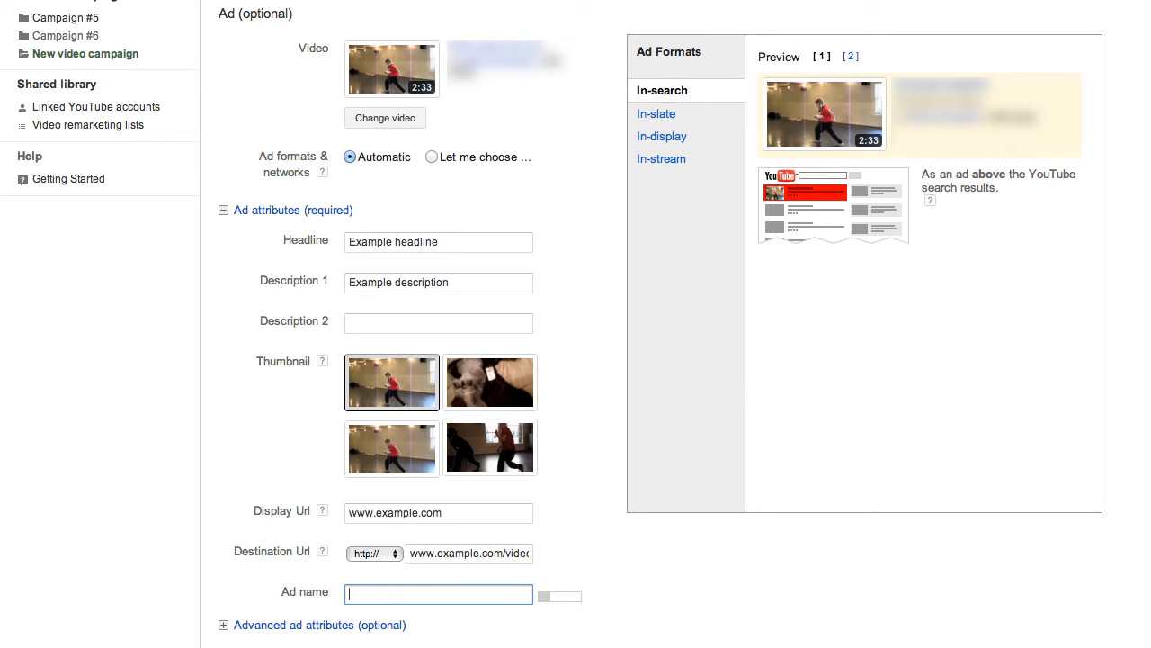
pyautogui.write('Ad 1')
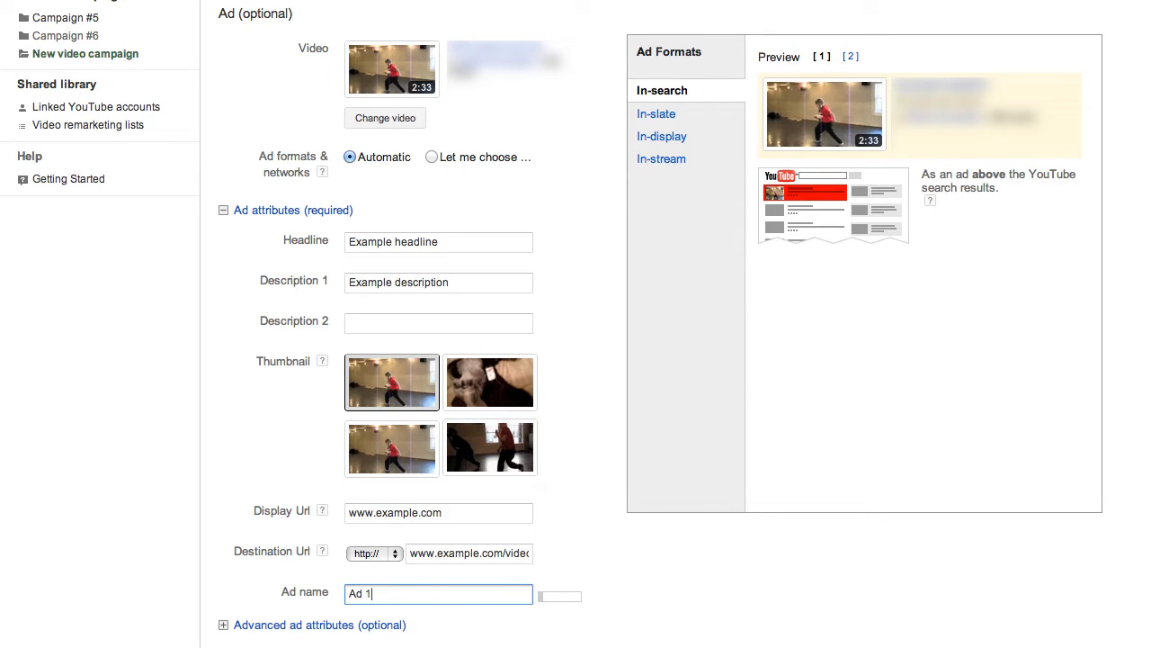
pyautogui.moveTo(256, 611)
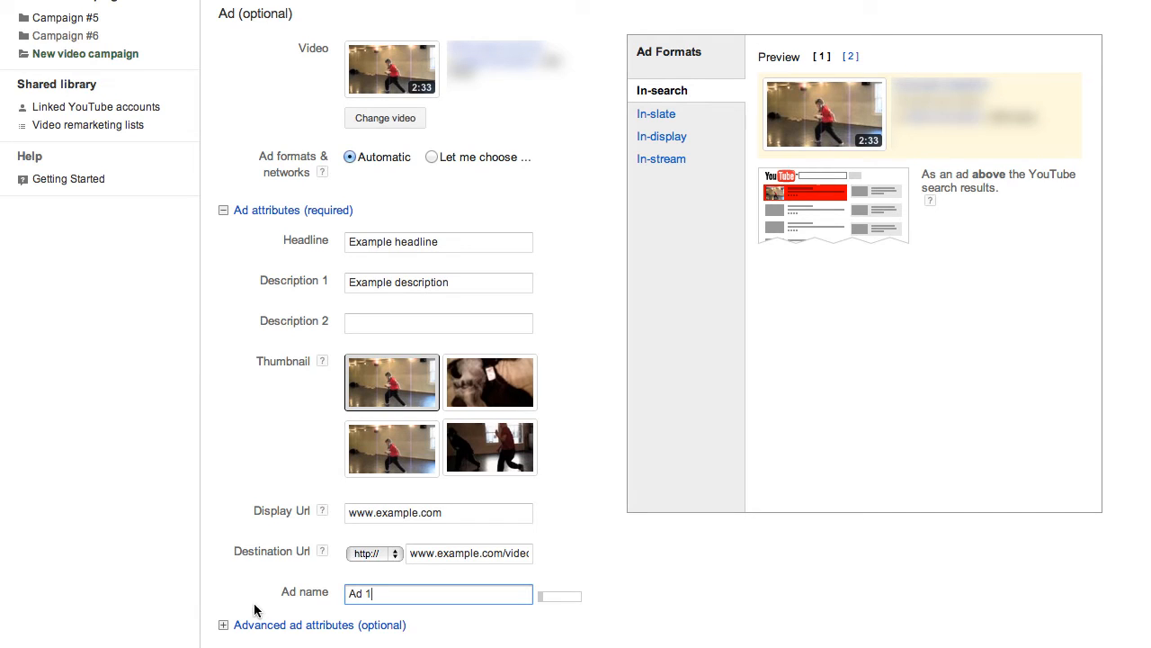
pyautogui.moveTo(165, 620)
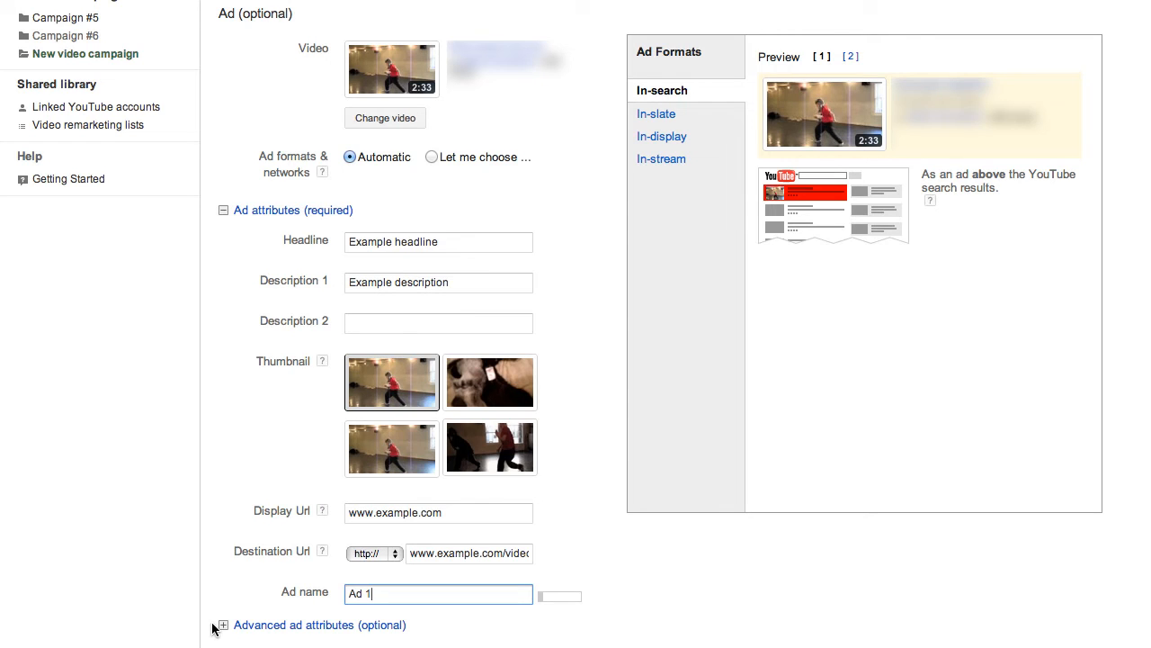
# Step: Save the campaign and ad to reach the bidding and audience page
pyautogui.scroll(-3)
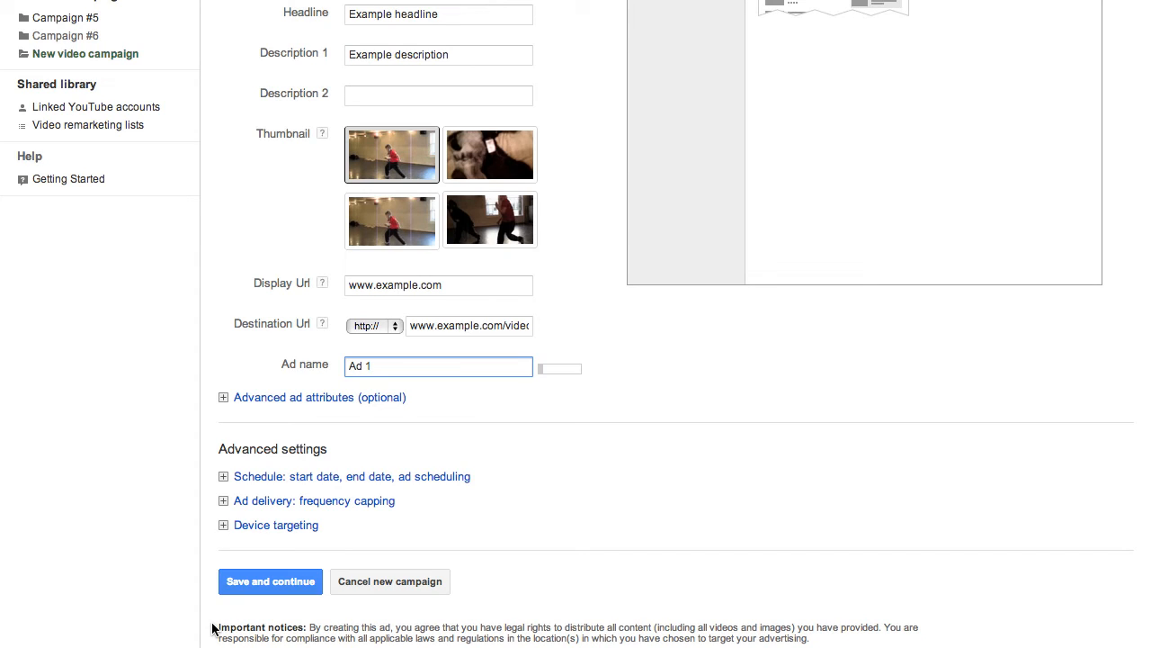
pyautogui.click(438, 365)
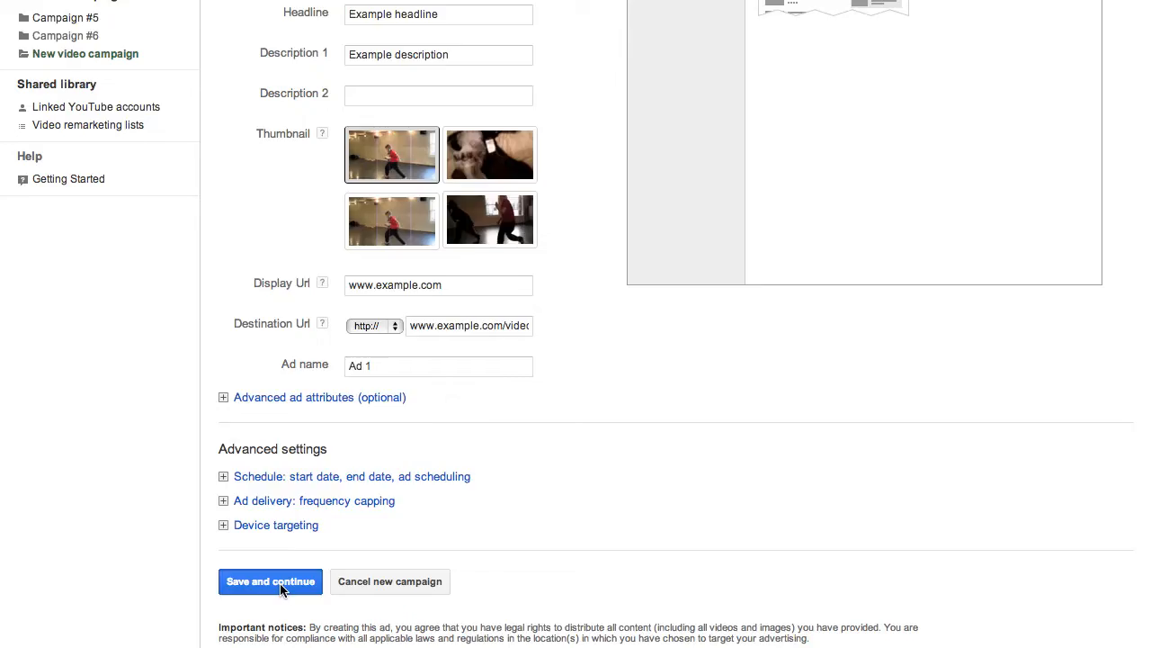
pyautogui.click(270, 581)
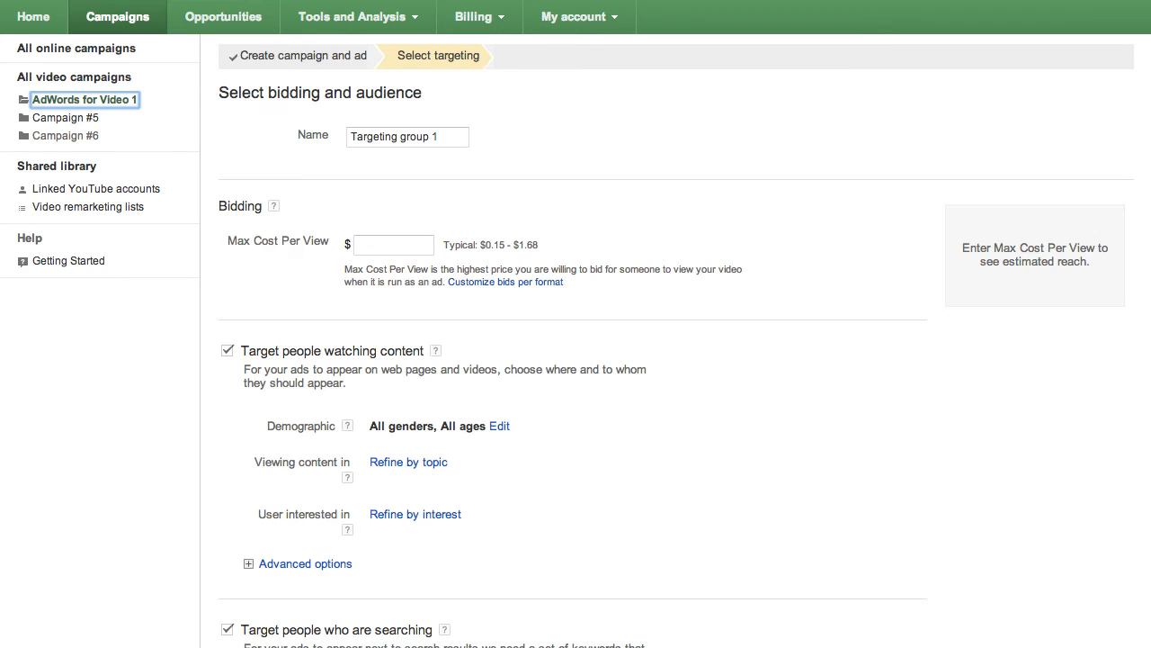
# Step: Give Targeting group 1 a maximum cost per view of $1.00
pyautogui.click(407, 137)
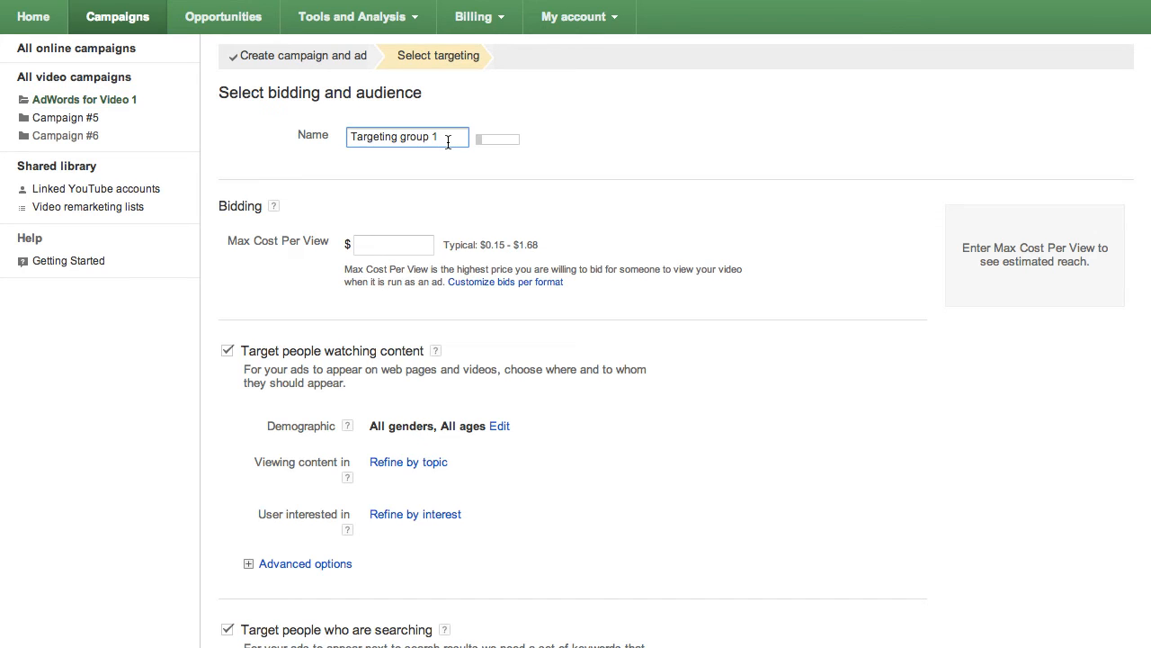
pyautogui.scroll(-3)
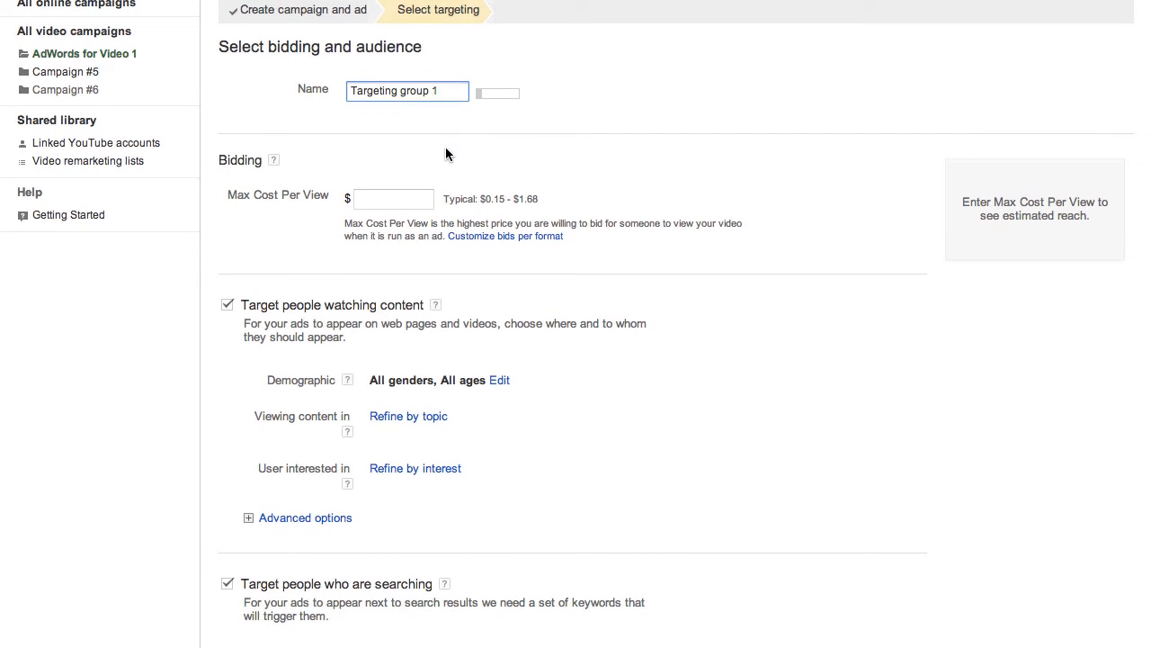
pyautogui.scroll(-3)
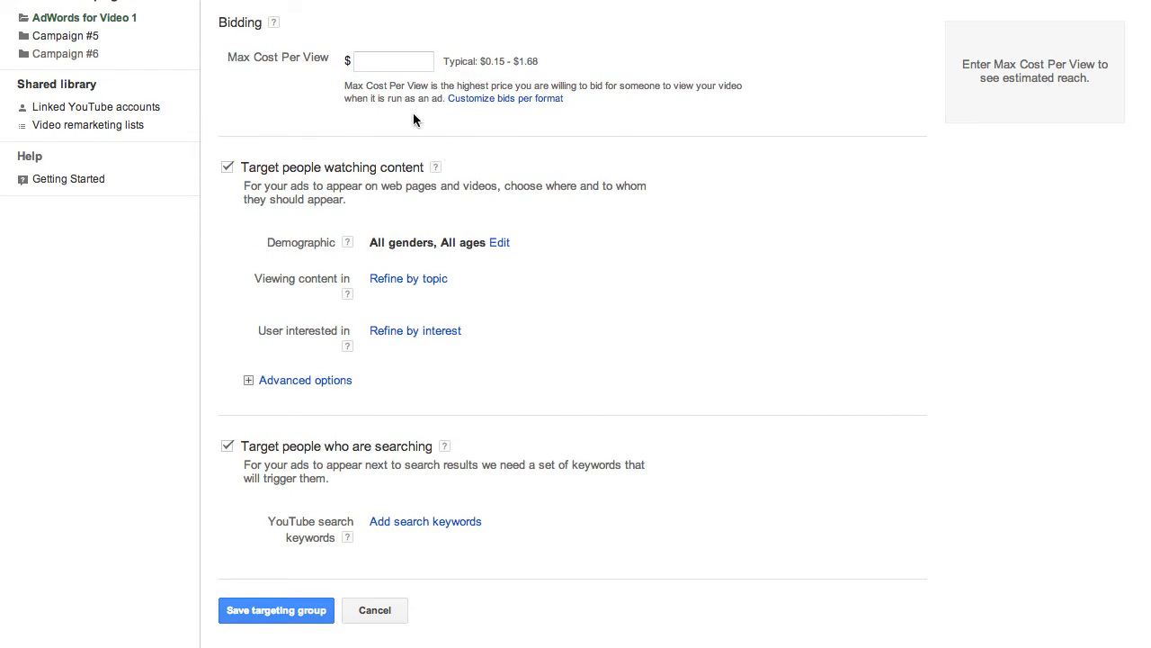
pyautogui.click(393, 62)
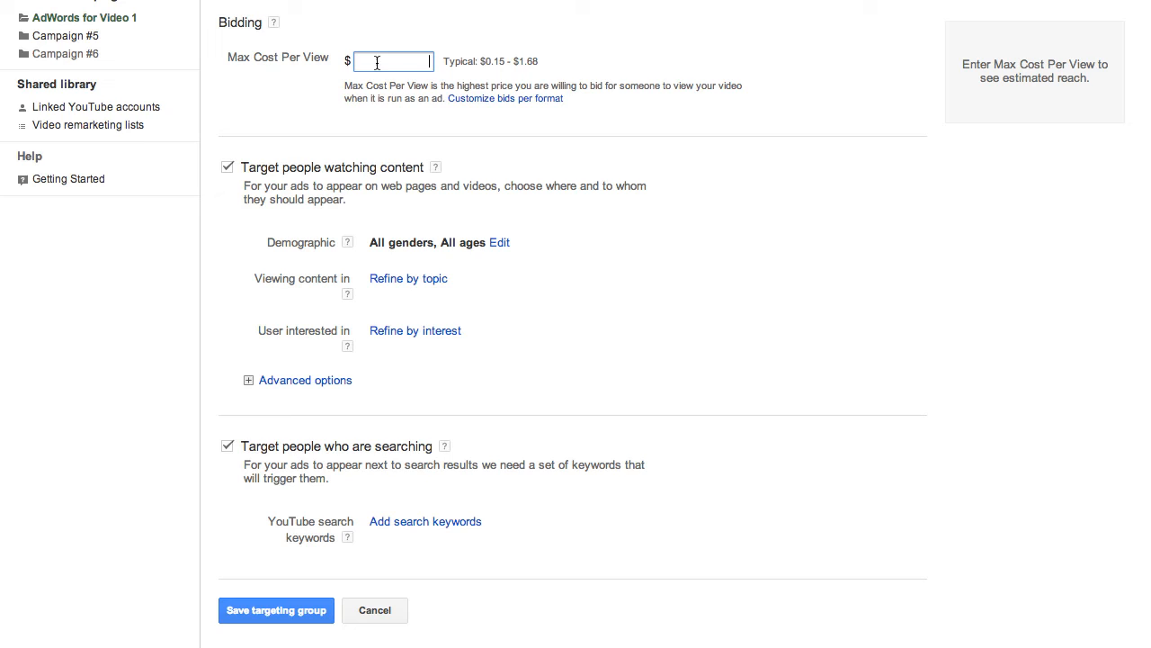
pyautogui.write('1')
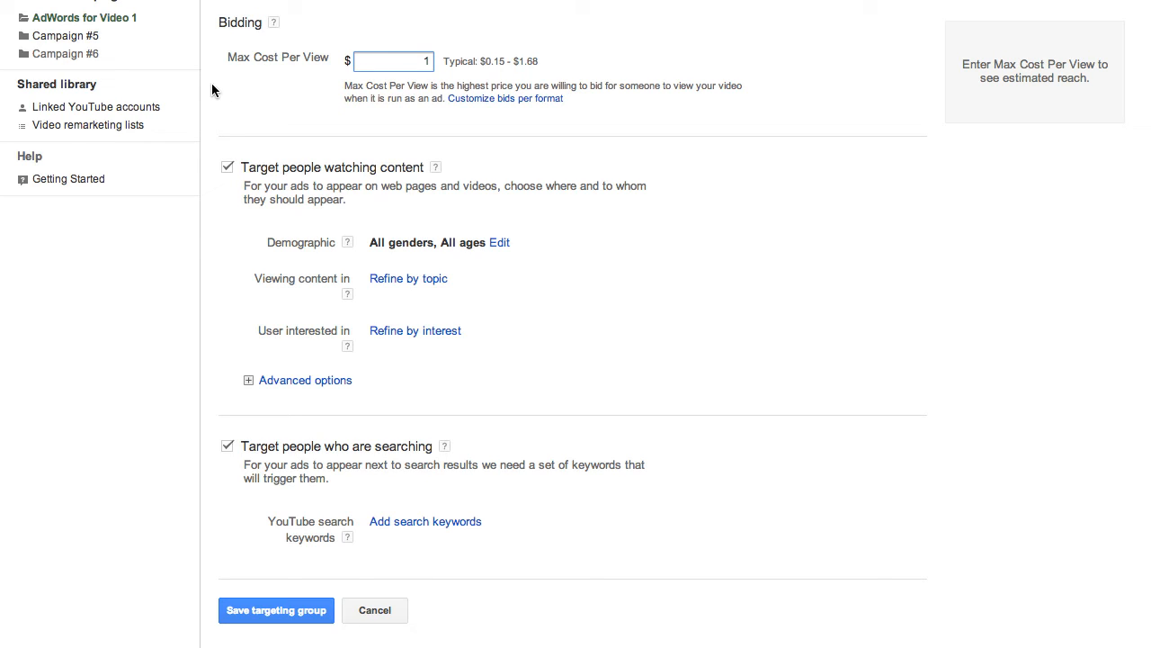
pyautogui.write('1.00')
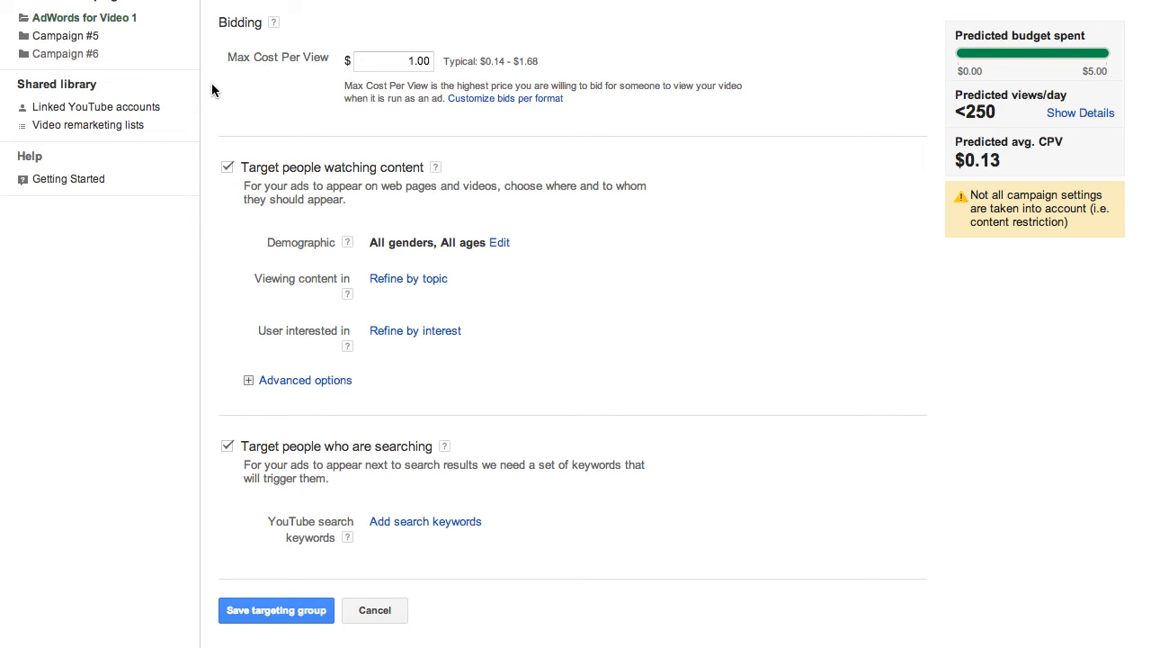
pyautogui.scroll(-3)
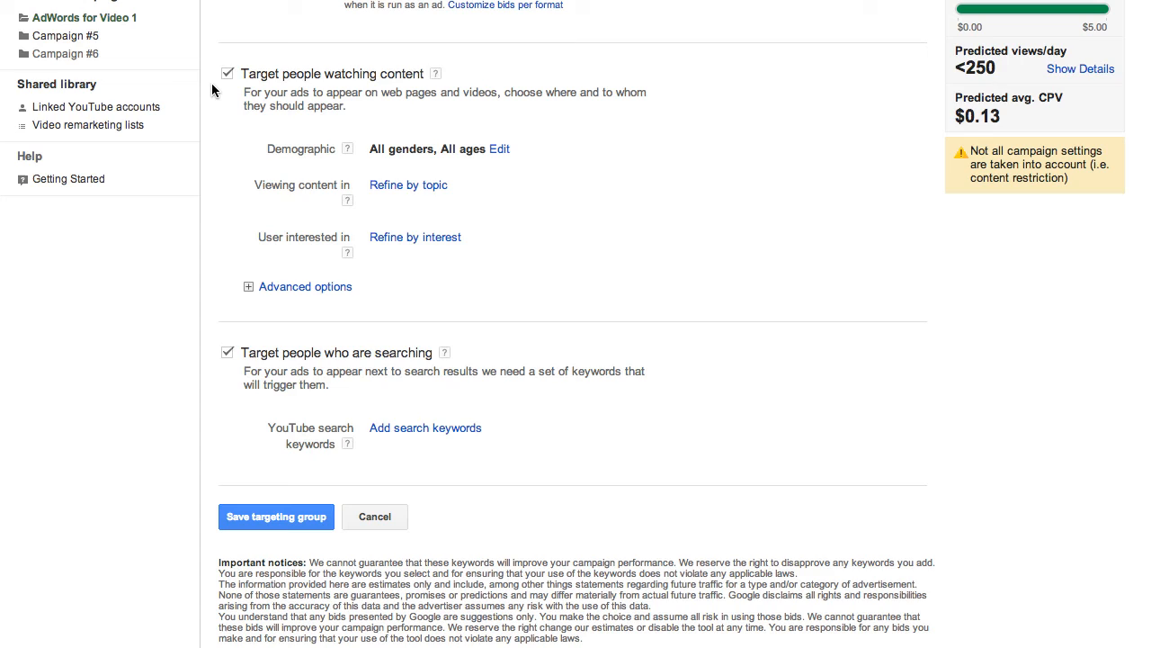
pyautogui.moveTo(234, 109)
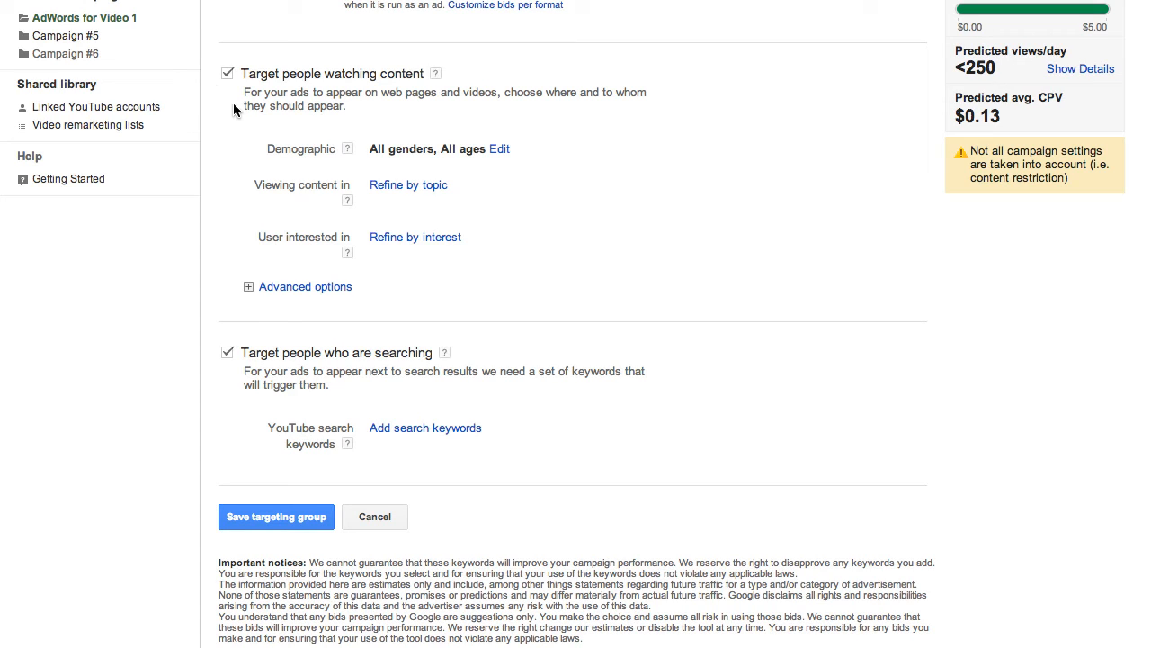
pyautogui.moveTo(242, 121)
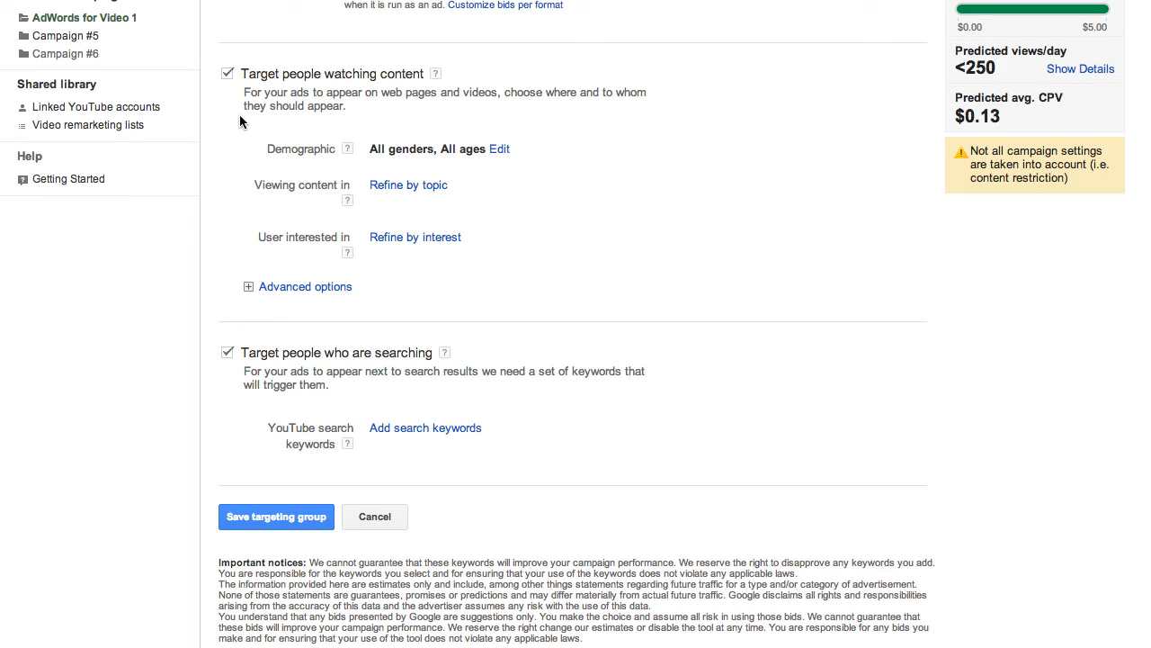
pyautogui.moveTo(261, 153)
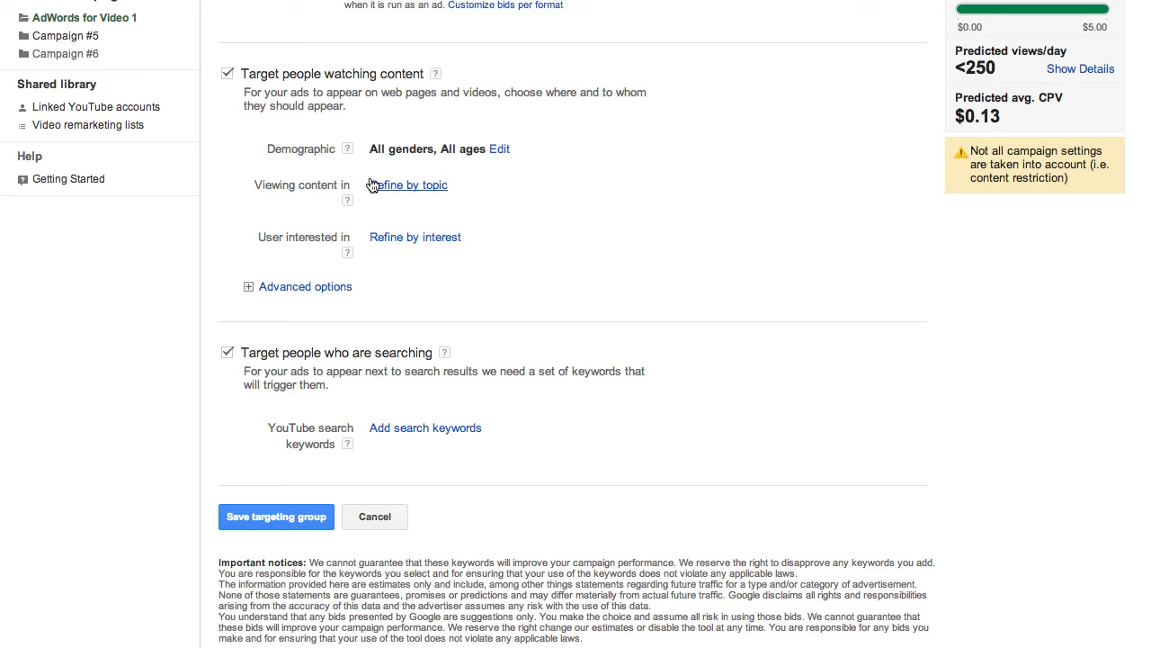
pyautogui.click(412, 184)
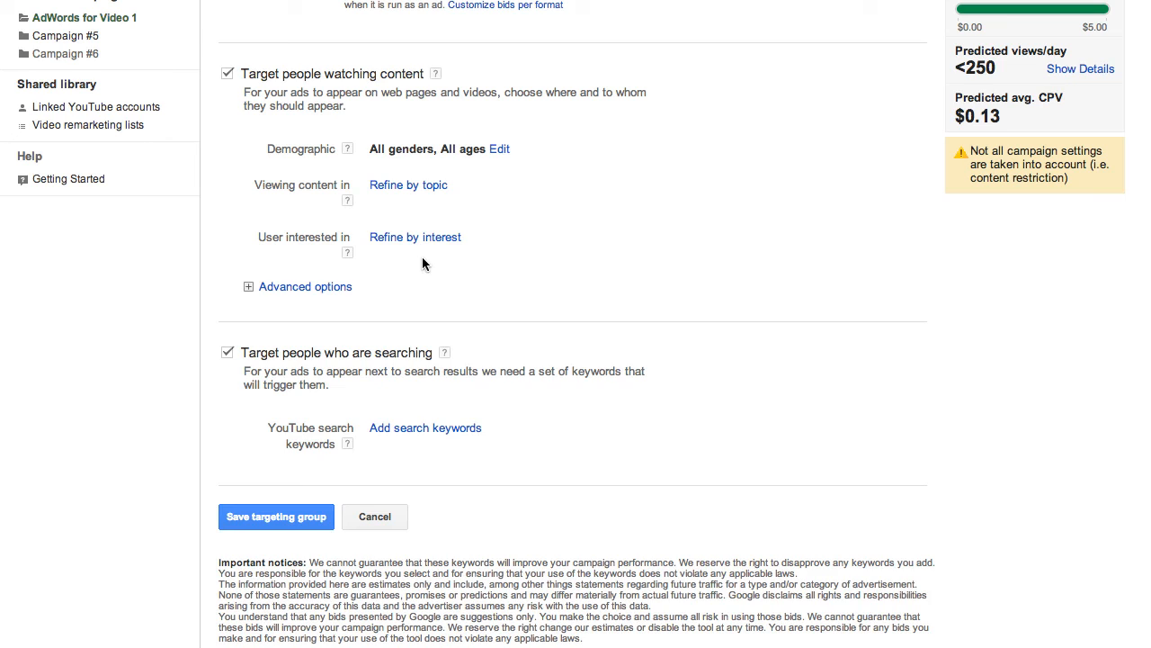
pyautogui.click(415, 236)
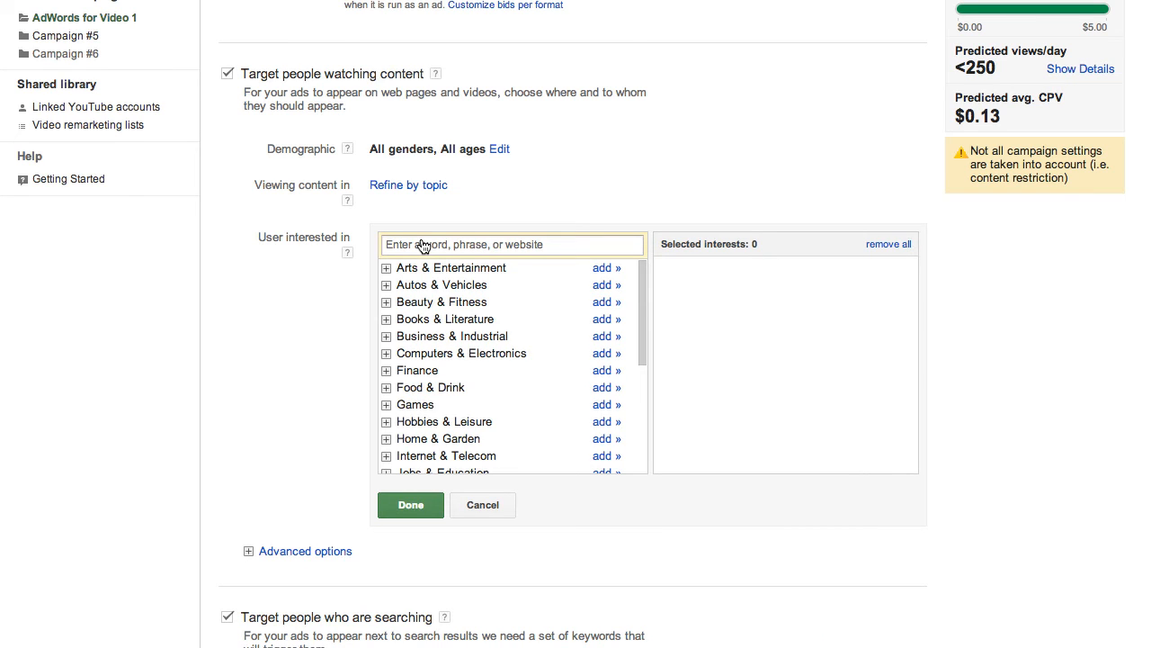
pyautogui.click(482, 505)
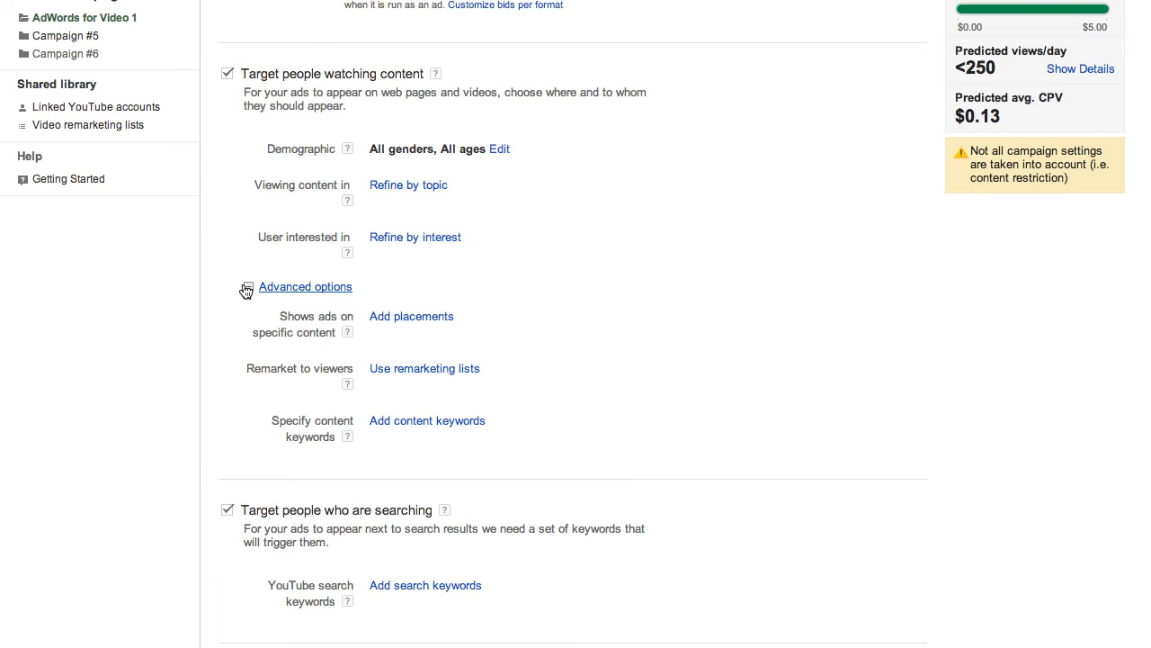
pyautogui.click(248, 286)
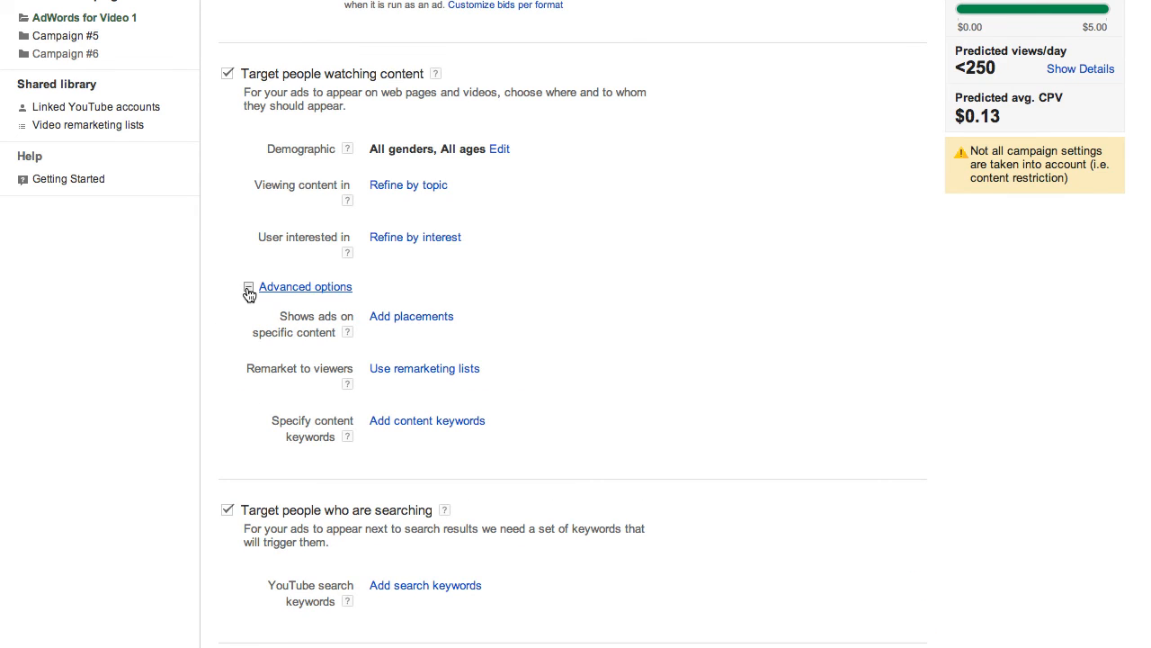
pyautogui.click(248, 290)
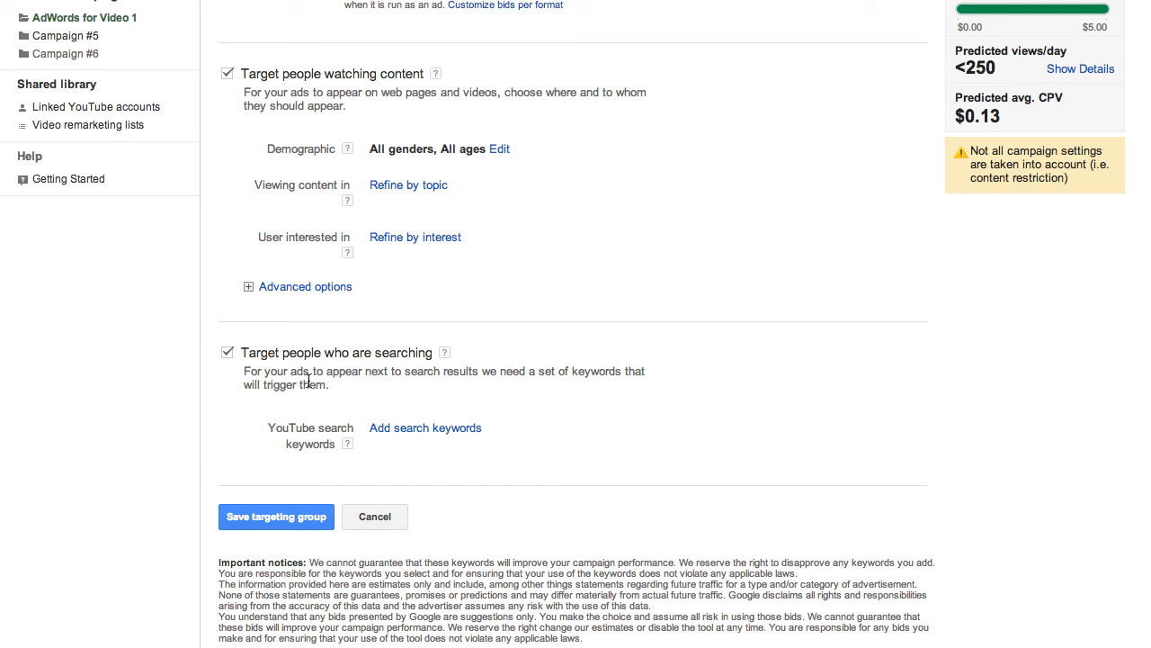
# Step: Save Targeting group 1 and confirm AdWords for Video 1 appears under All video campaigns
pyautogui.click(426, 427)
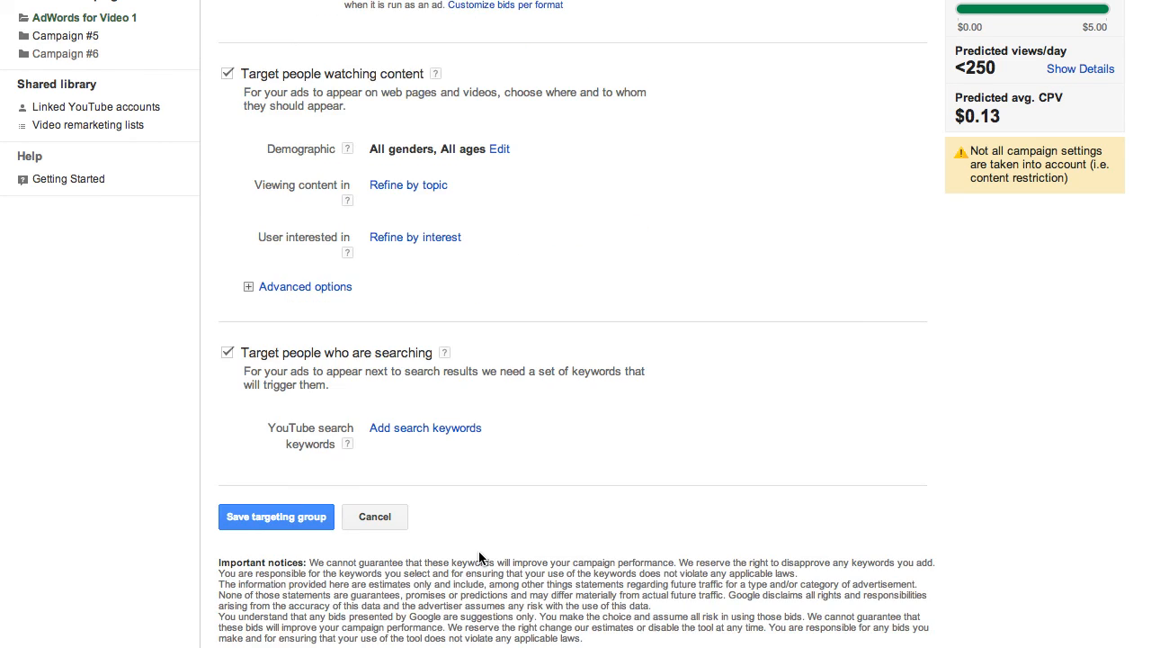
pyautogui.moveTo(499, 426)
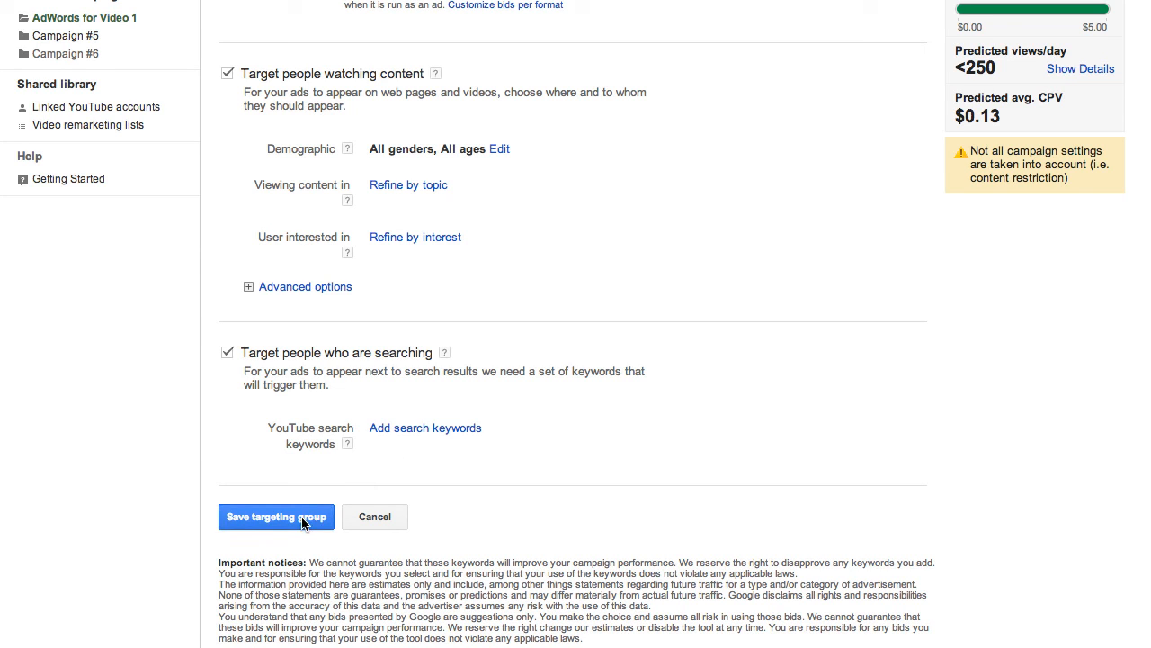
pyautogui.click(276, 517)
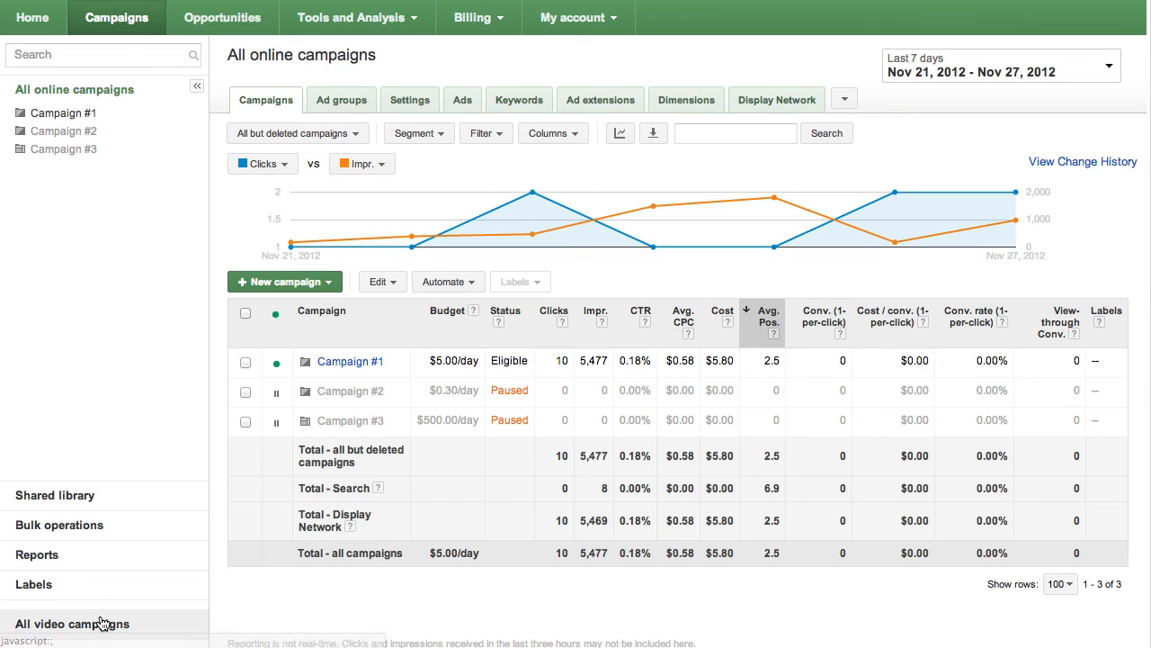
pyautogui.click(73, 624)
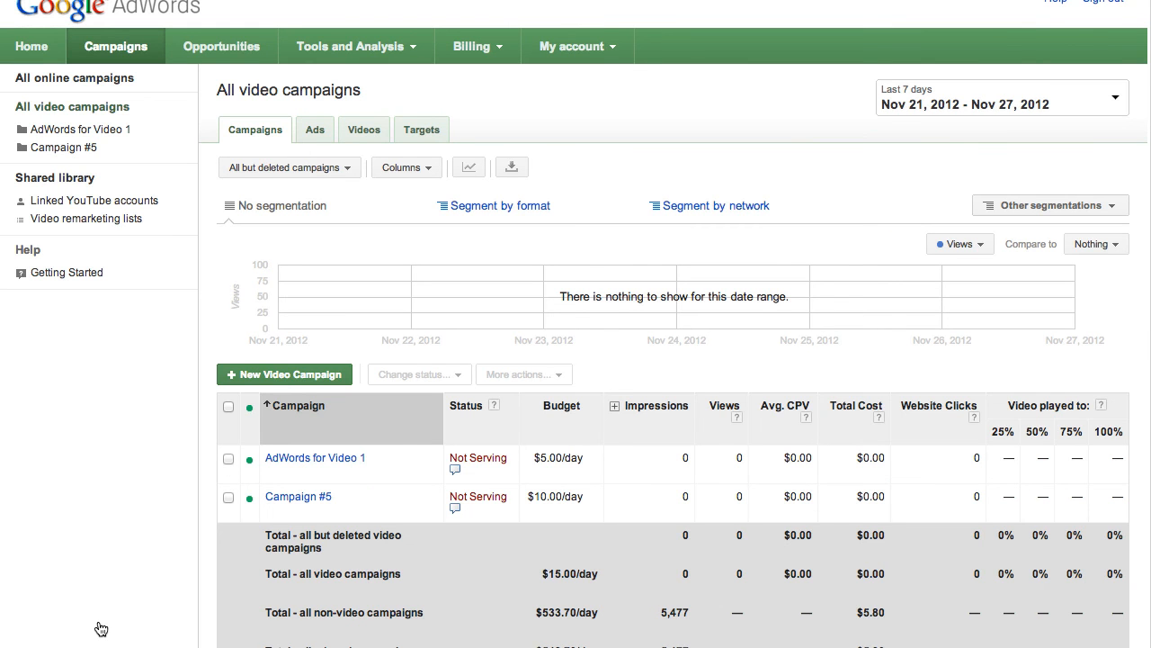